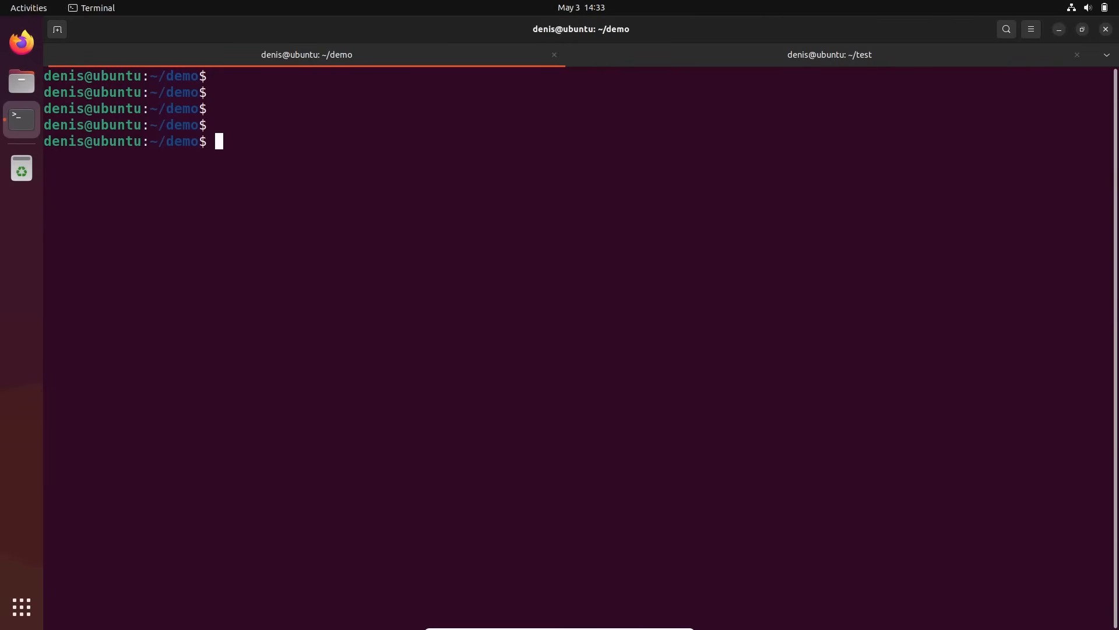
# Step: List the demo folder's three text files and confirm git status reports a clean tree on main
pyautogui.press('Return')
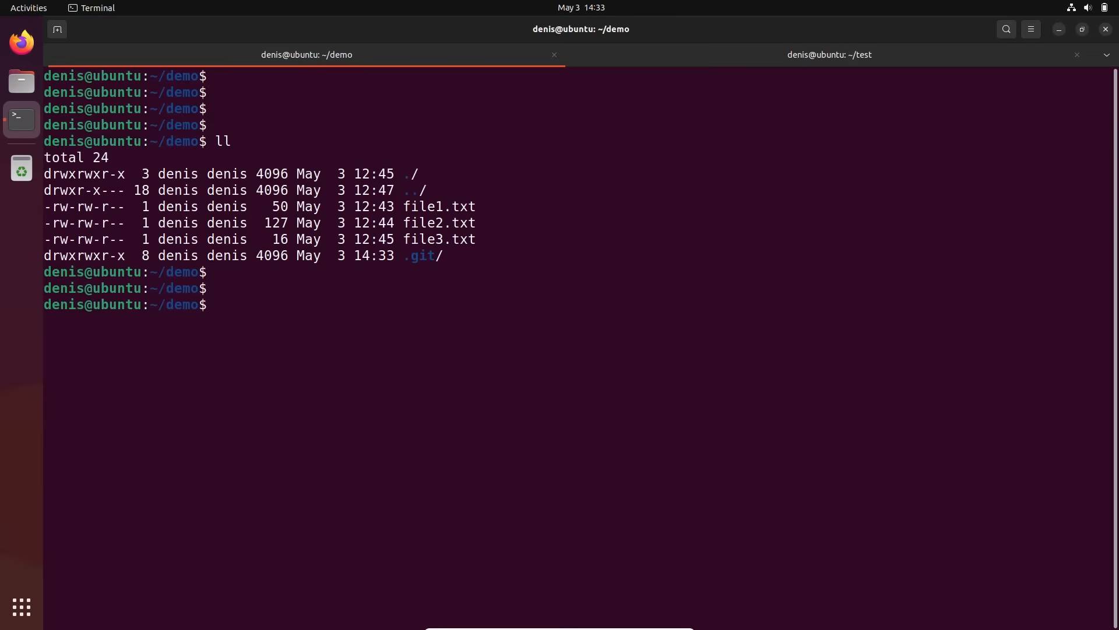
pyautogui.write('git status')
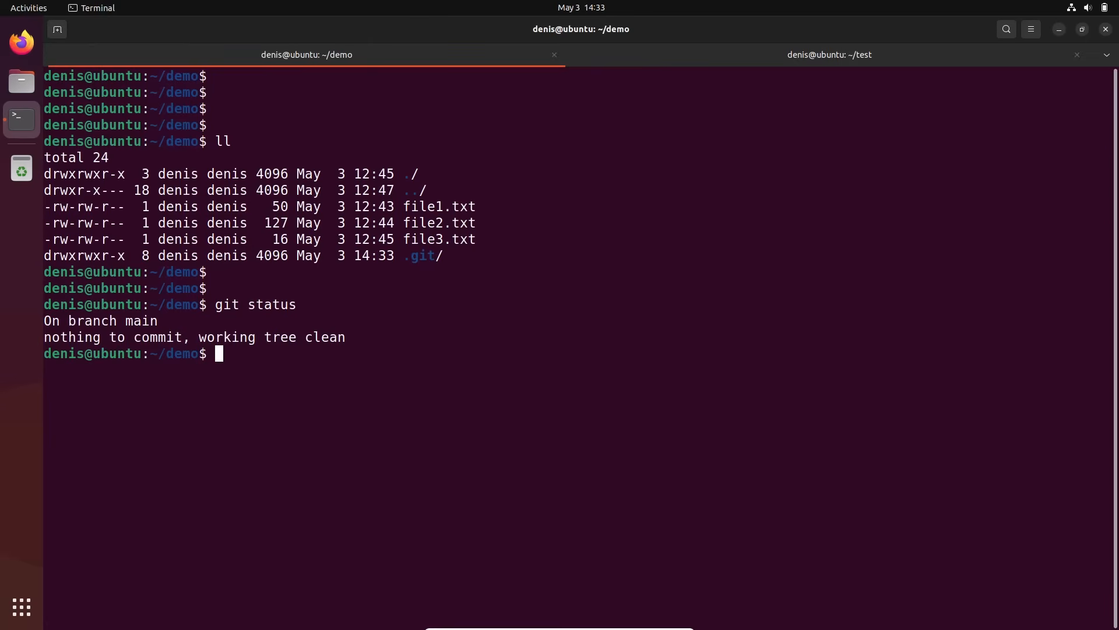
pyautogui.press('Return')
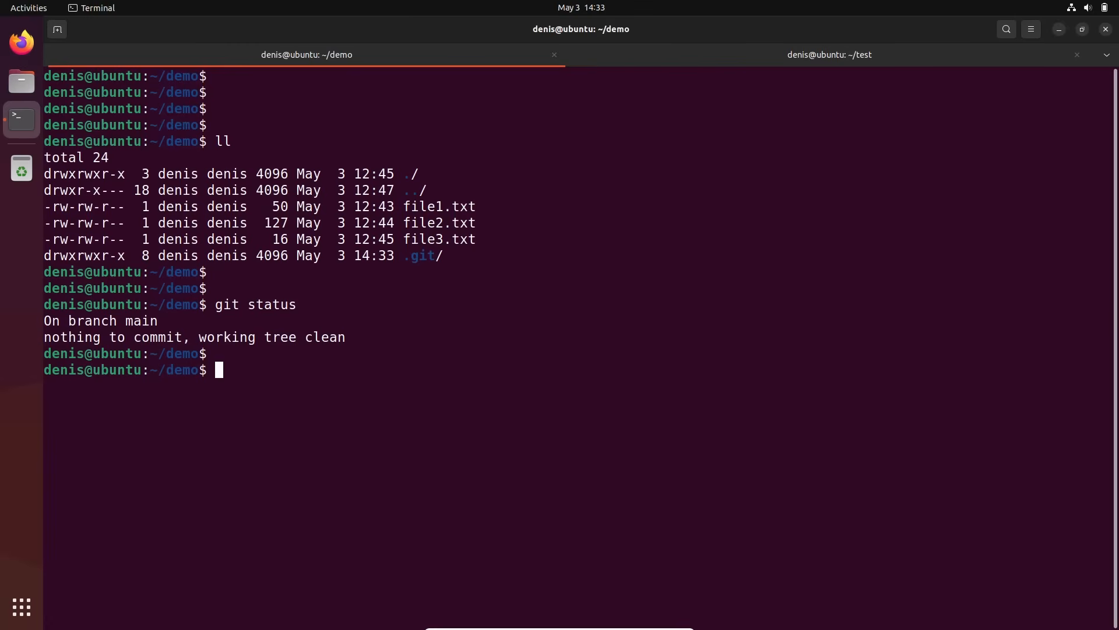
# Step: Create mylog.log in the demo folder containing sample text via echo
pyautogui.write('e')
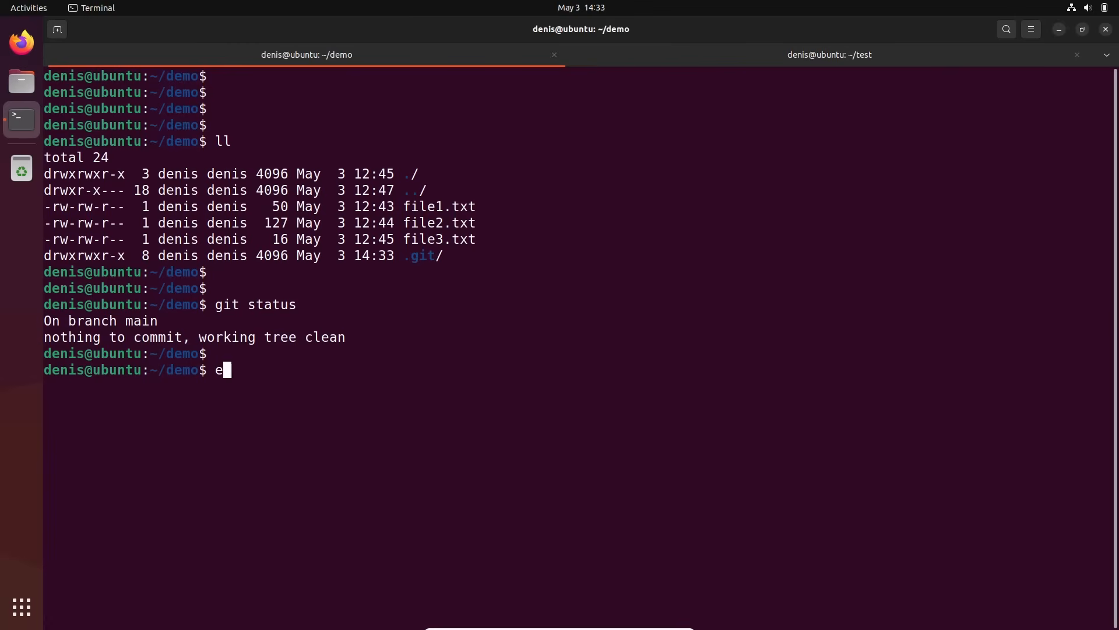
pyautogui.write('cho "')
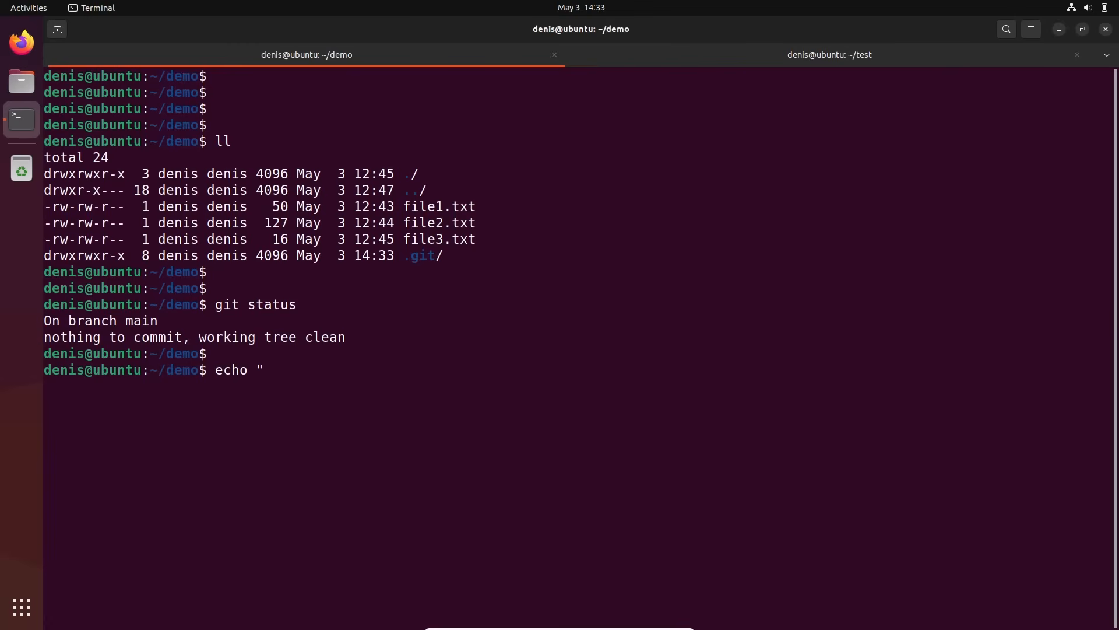
pyautogui.write('lgologlgolgolgolgo" >')
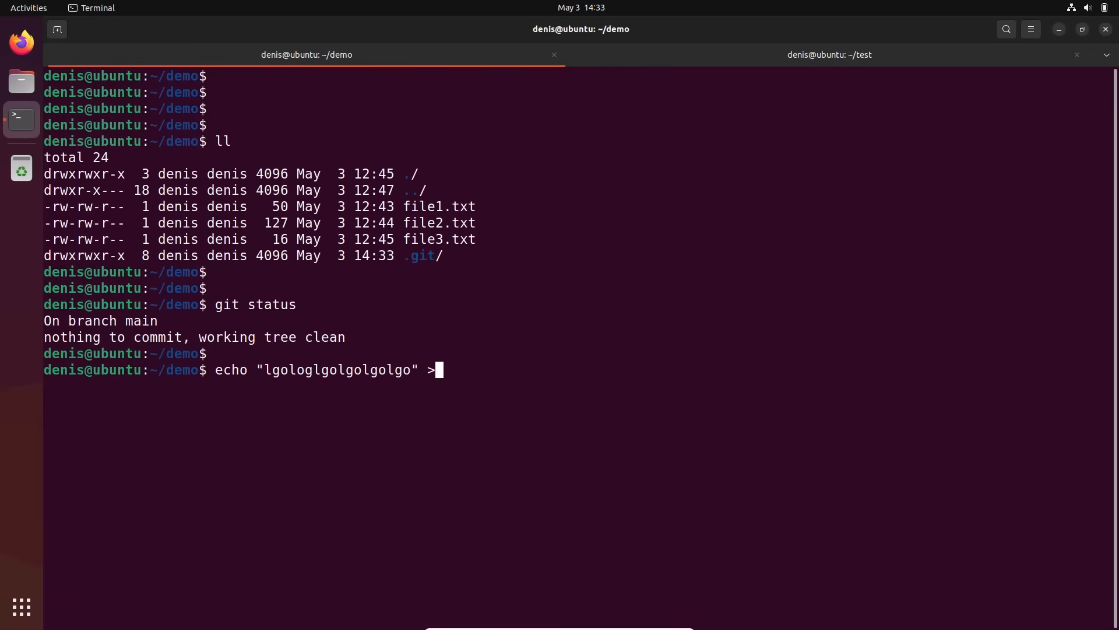
pyautogui.write('myl')
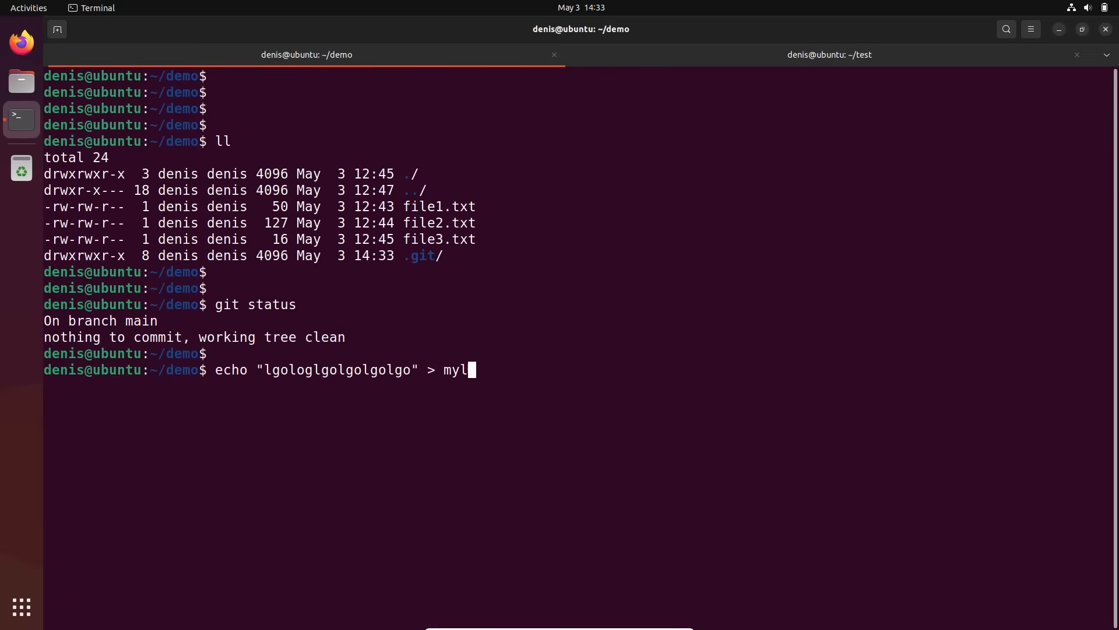
pyautogui.write('og.log')
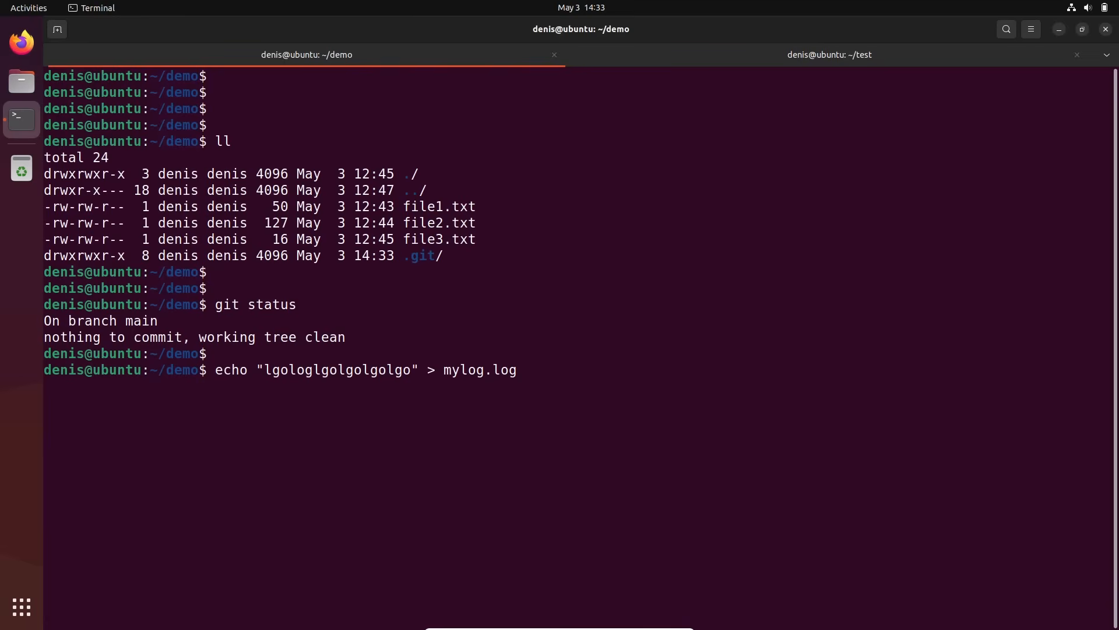
pyautogui.press('Return')
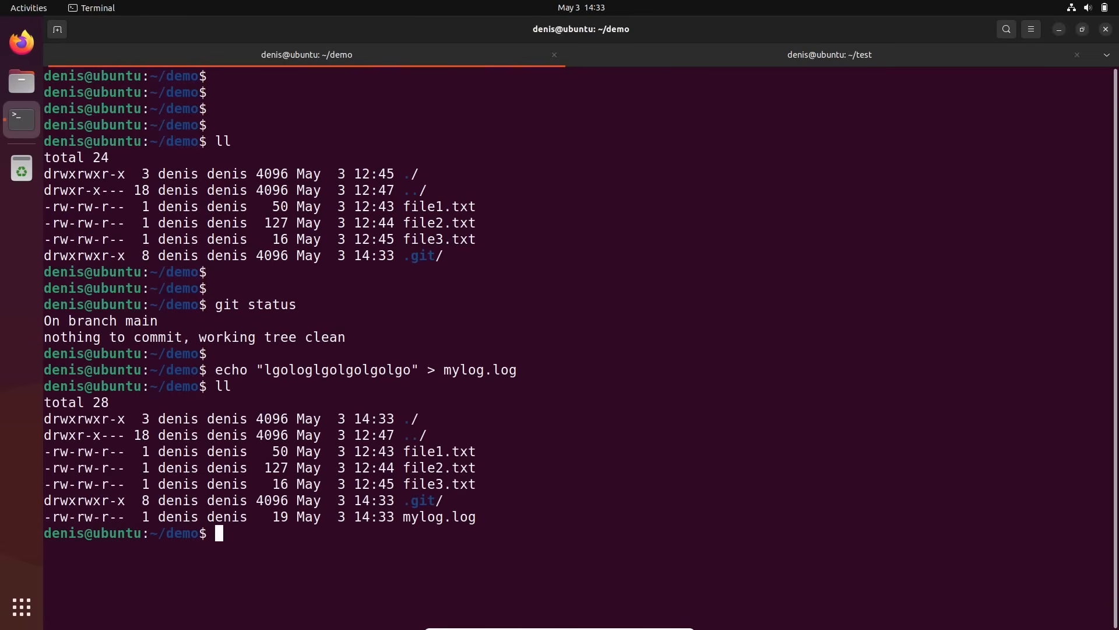
# Step: Make a logs directory and copy mylog.log into it
pyautogui.write('mkdir')
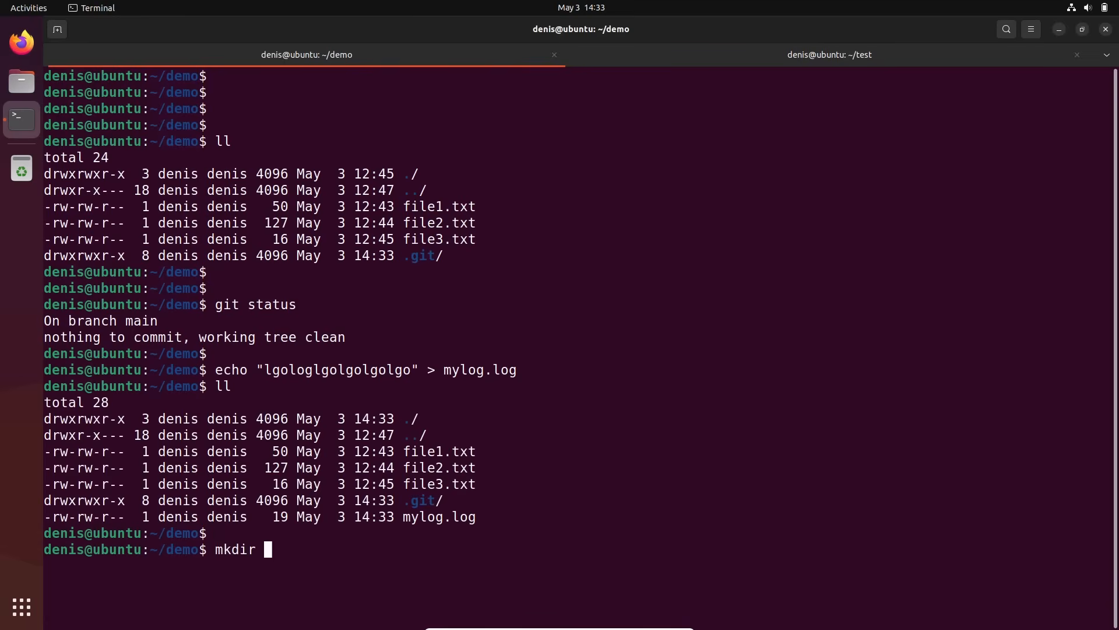
pyautogui.write('logs')
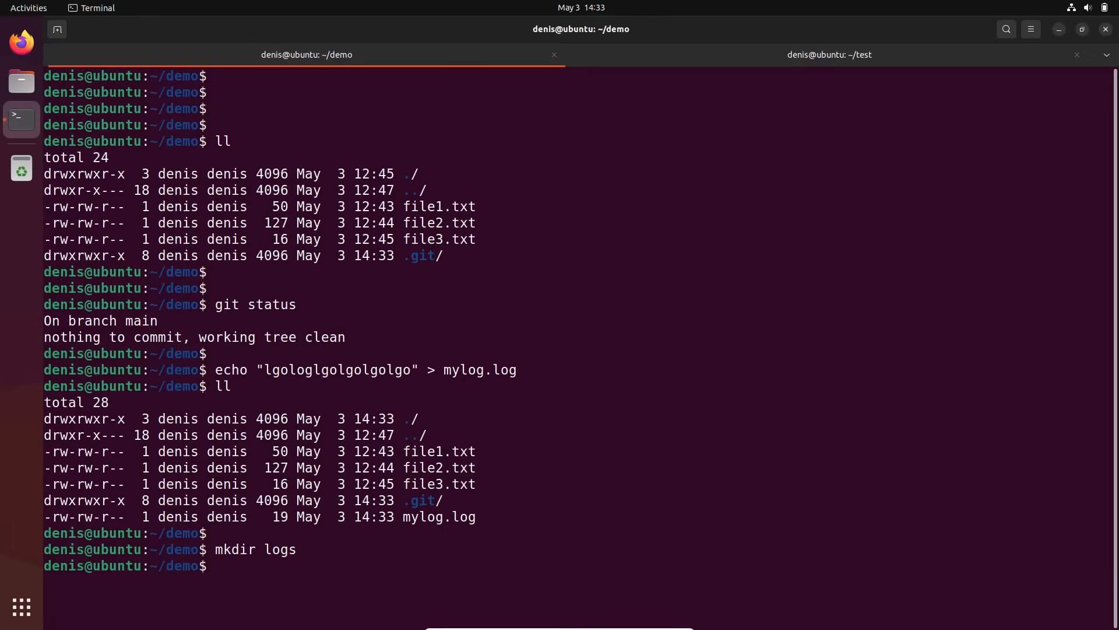
pyautogui.write('cp mylog.log  logs/')
pyautogui.write('ll')
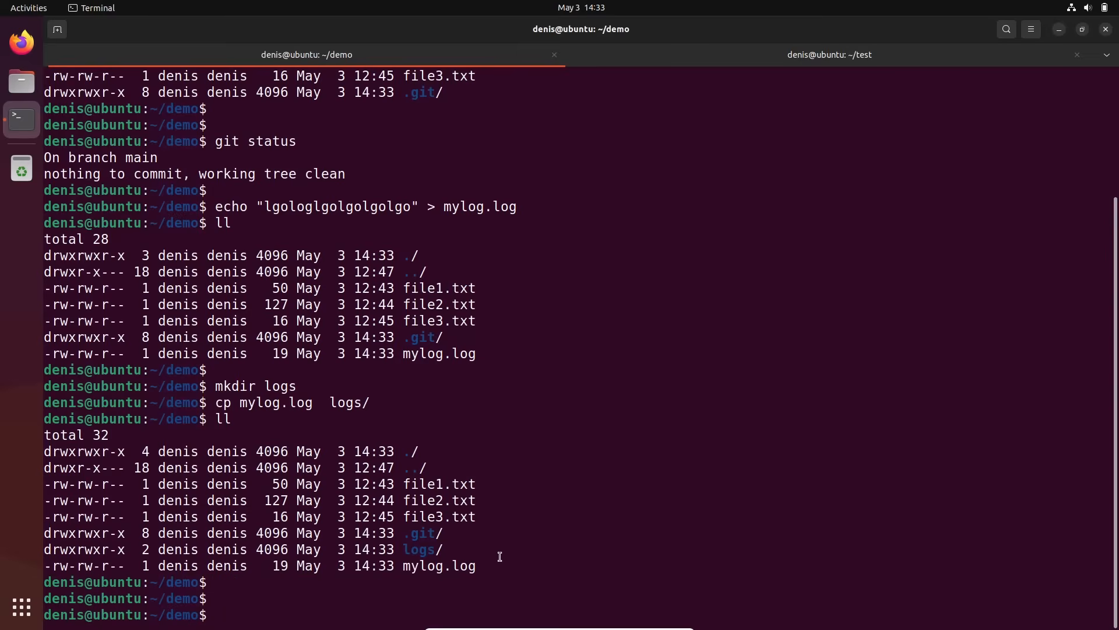
# Step: Create key.pem holding sample text and confirm it appears in the folder listing
pyautogui.write('echo "')
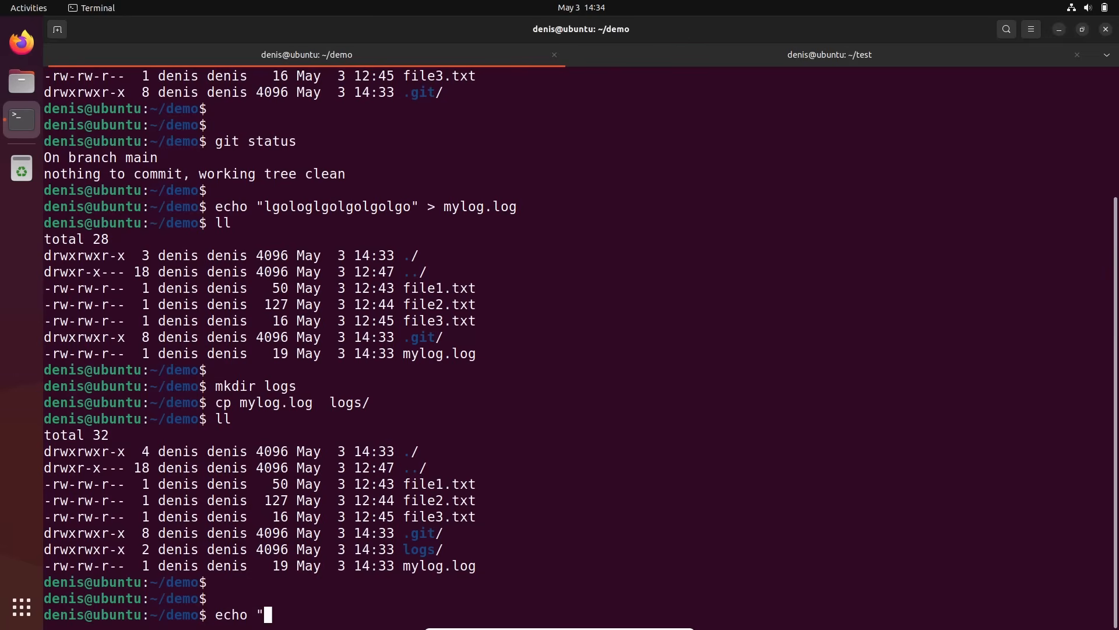
pyautogui.write('IDSKJHSFKSFSOIFNFOSF" >')
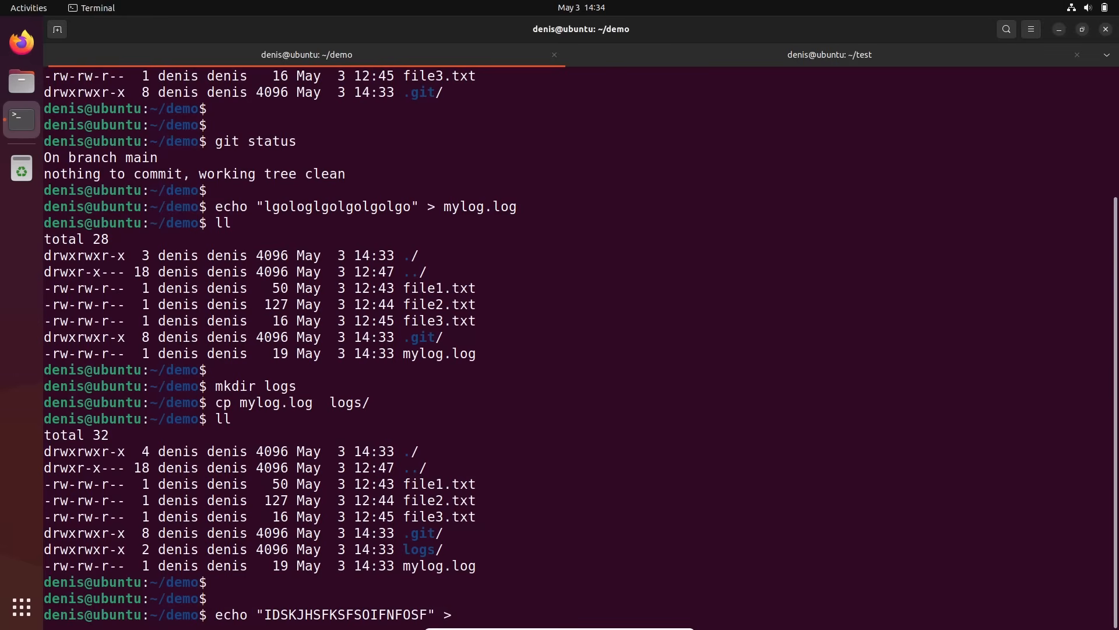
pyautogui.write('key.pem')
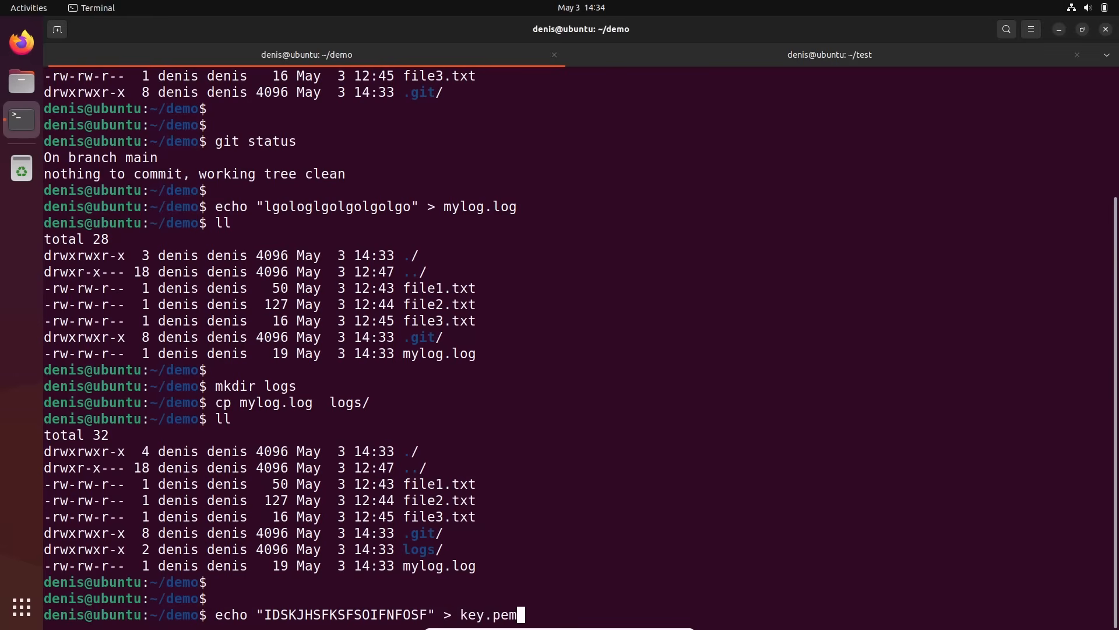
pyautogui.press('Return')
pyautogui.write('ll')
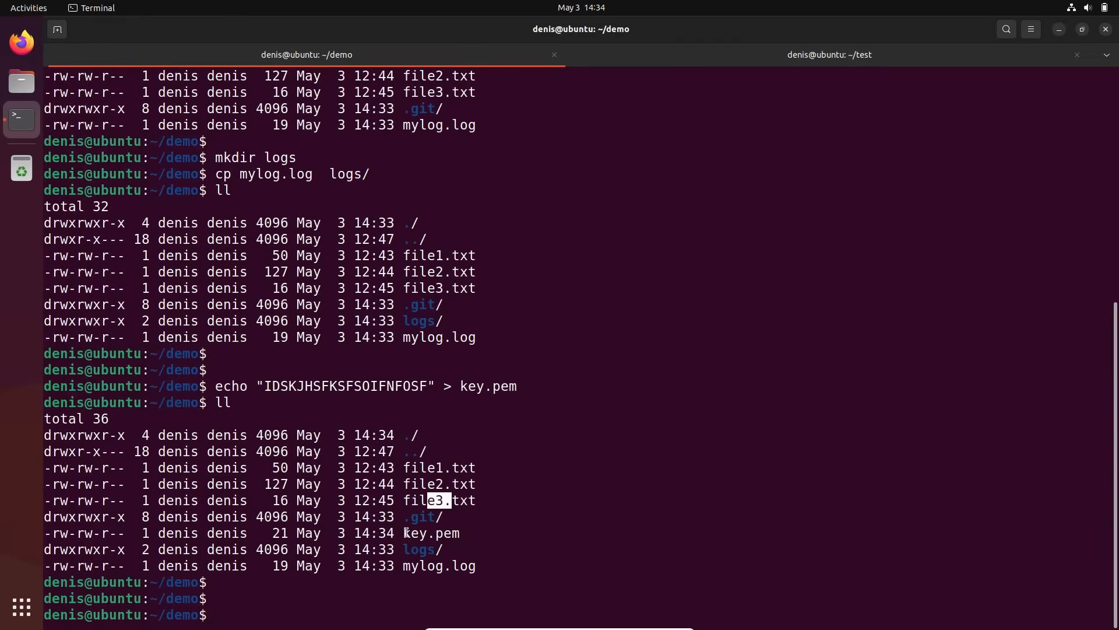
pyautogui.doubleClick(431, 533)
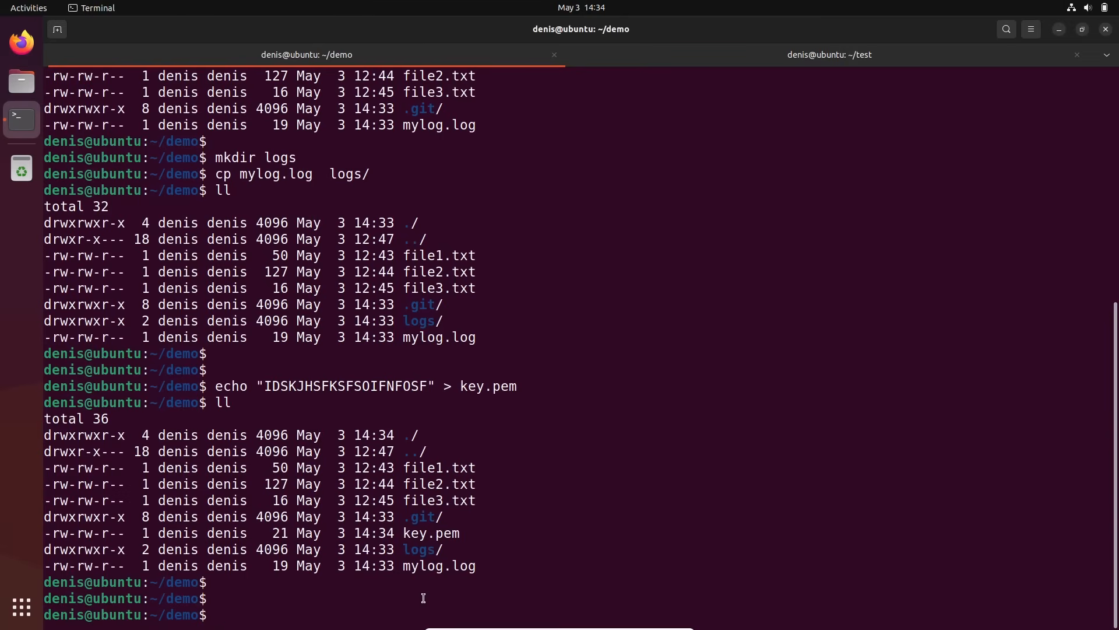
# Step: Run git status, showing key.pem, logs/ and mylog.log as untracked files
pyautogui.write('git status')
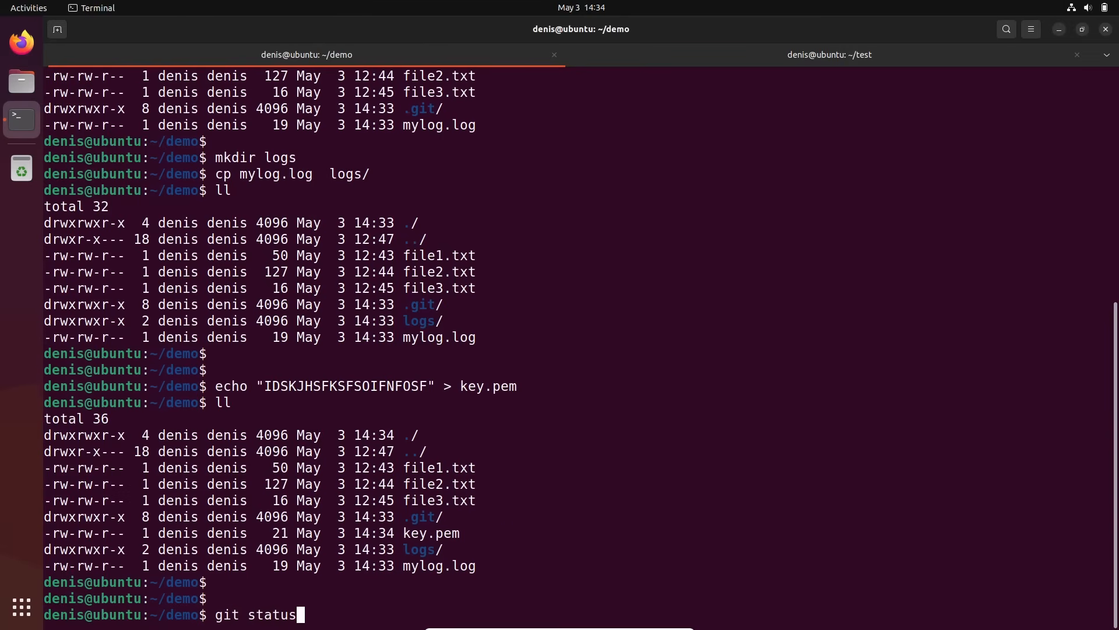
pyautogui.press('Return')
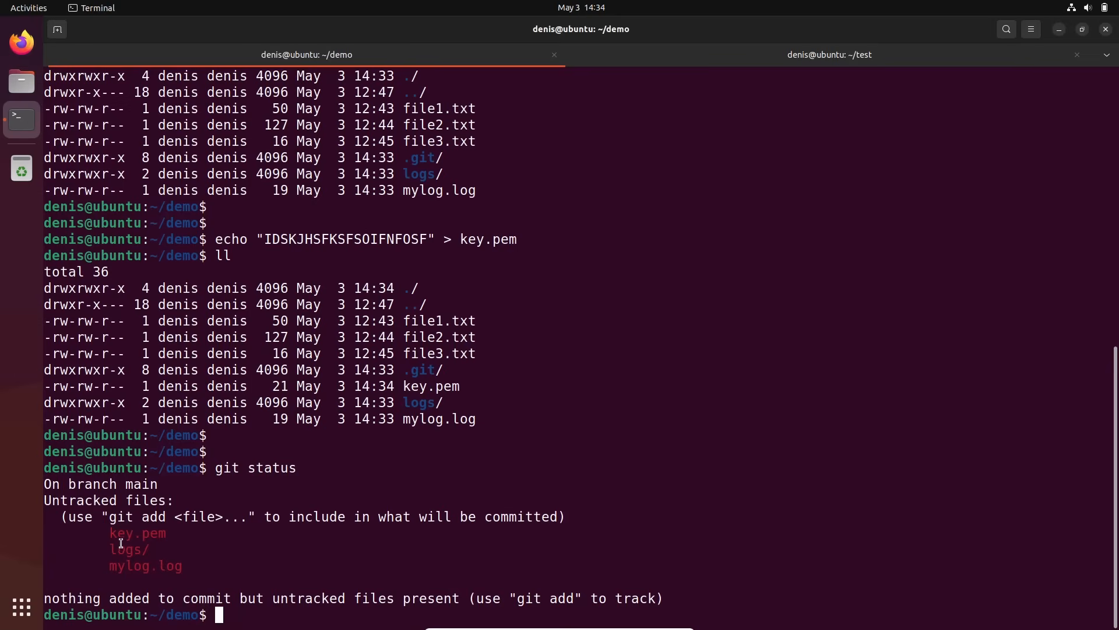
pyautogui.doubleClick(137, 533)
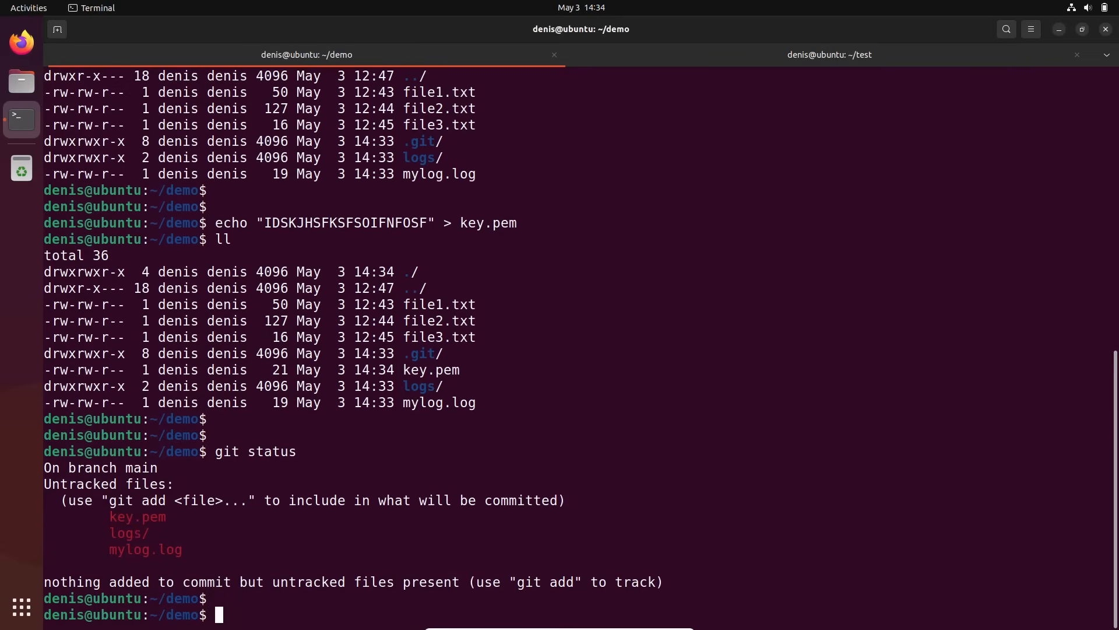
pyautogui.moveTo(114, 517)
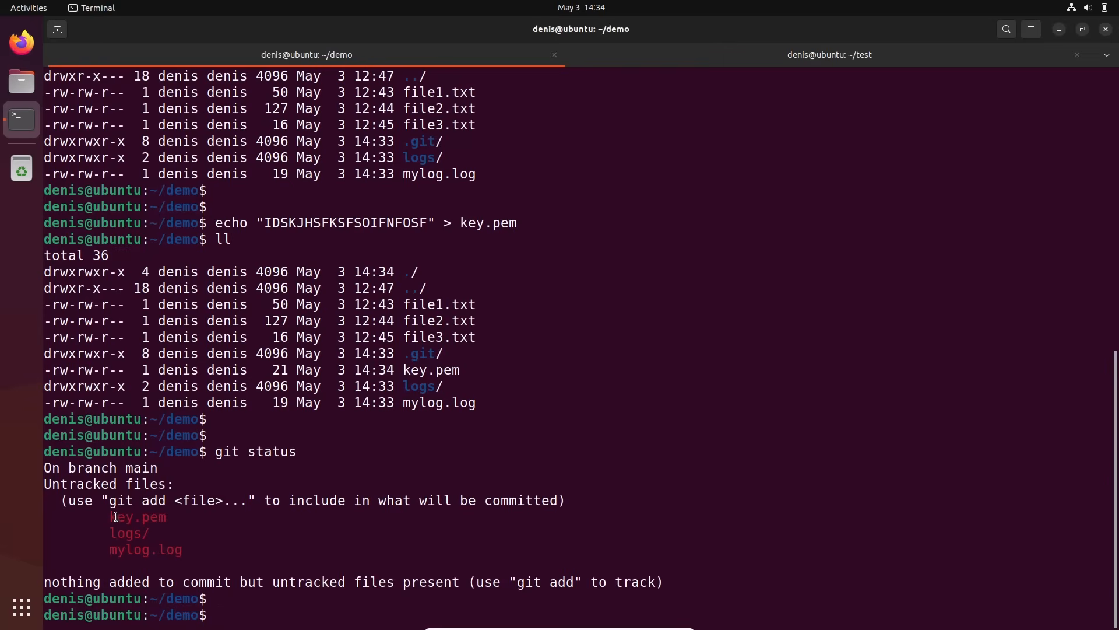
pyautogui.moveTo(145, 524)
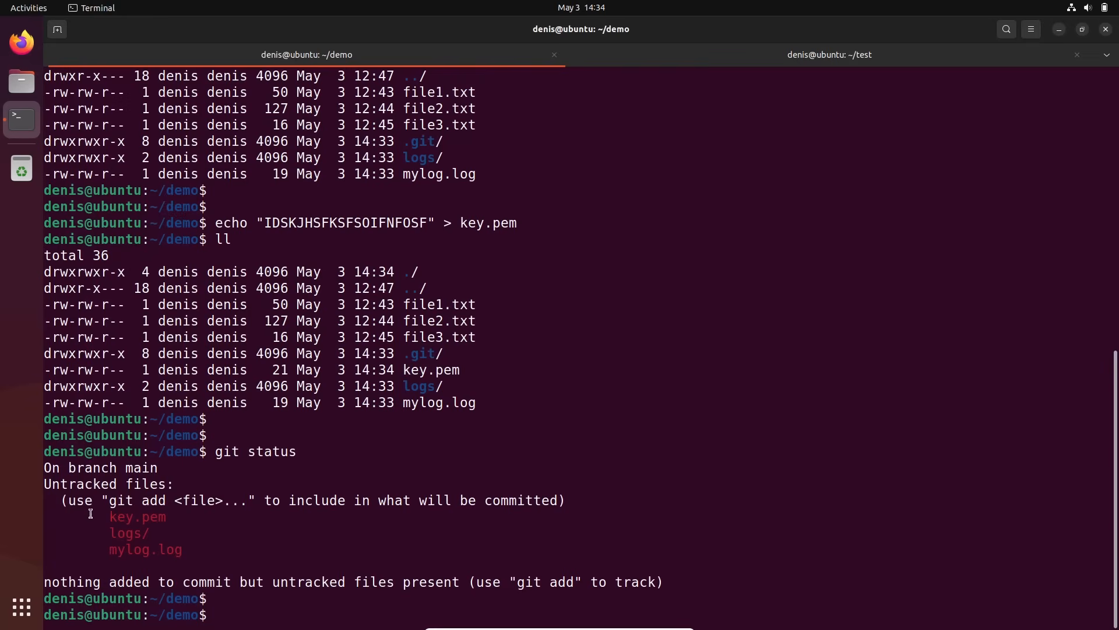
pyautogui.doubleClick(137, 516)
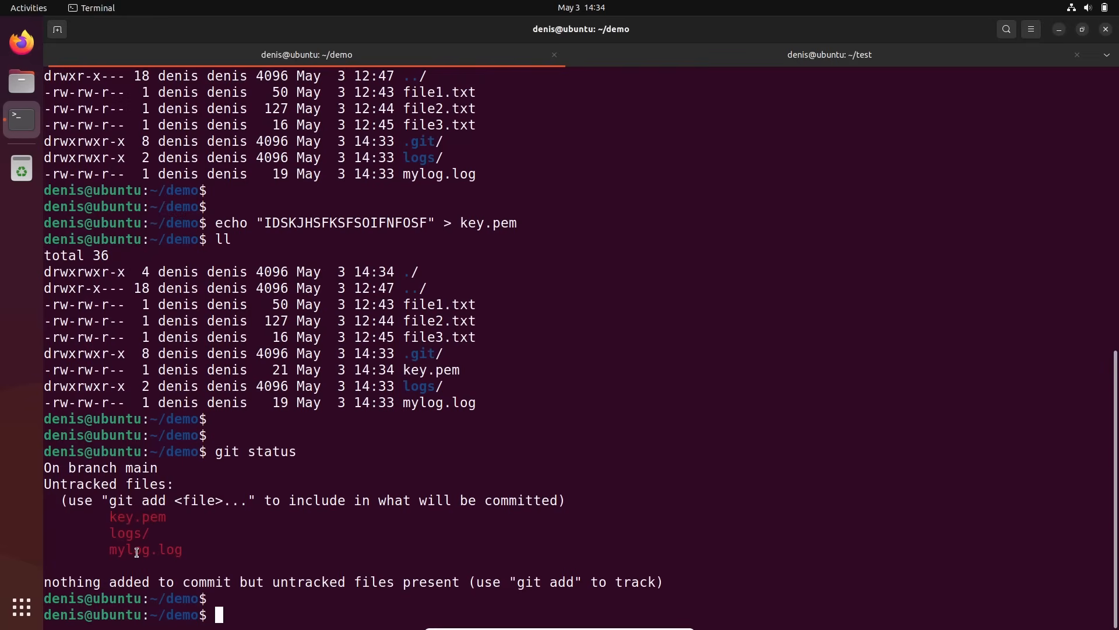
pyautogui.moveTo(112, 533)
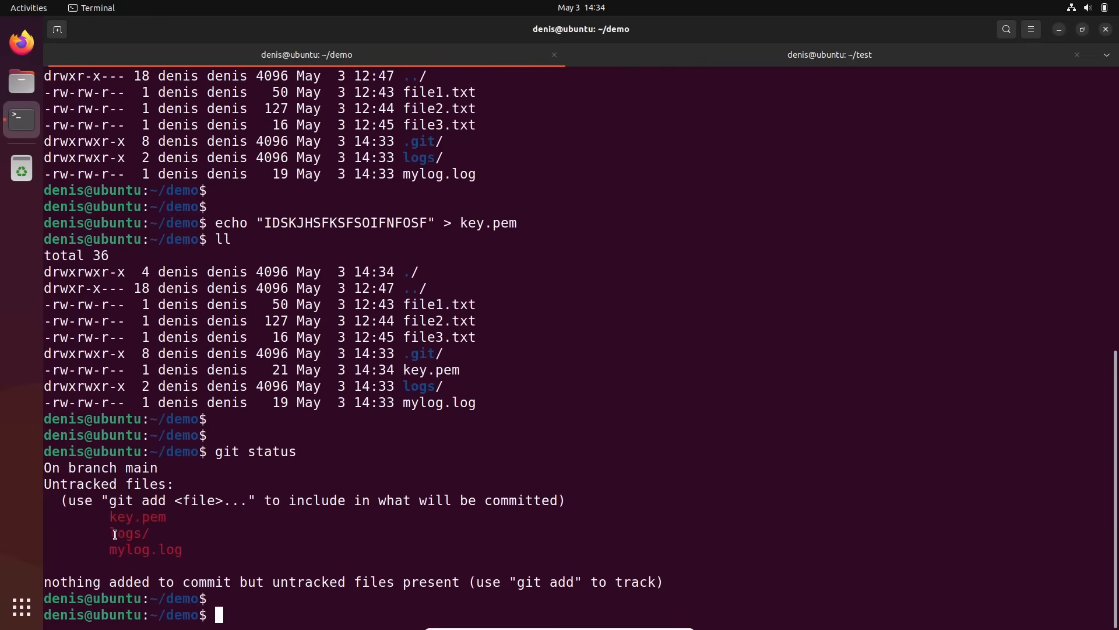
pyautogui.doubleClick(137, 517)
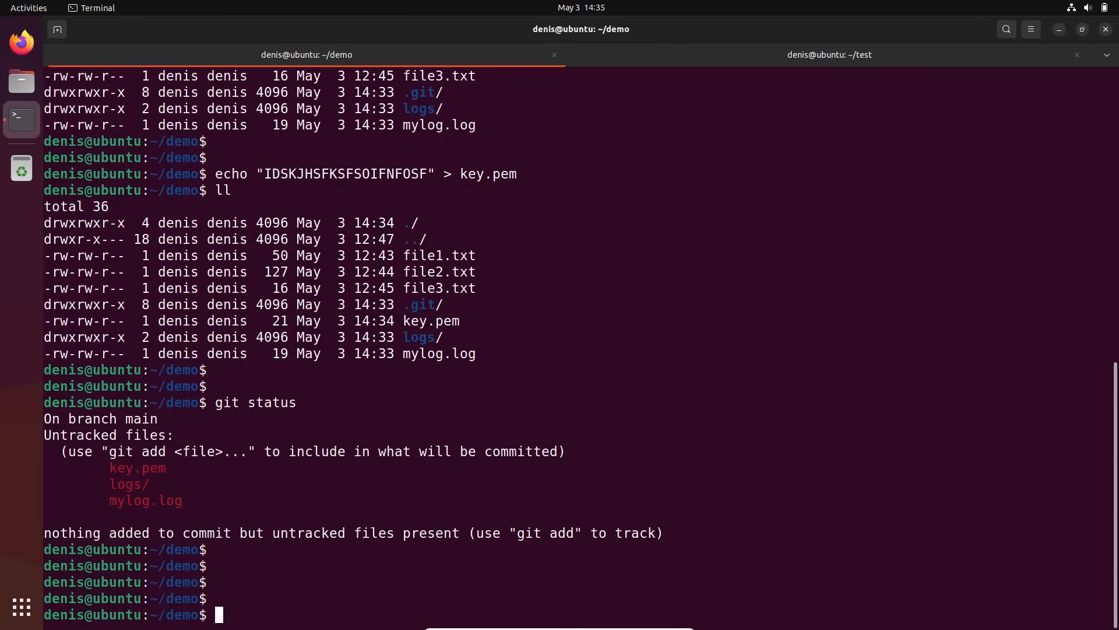
pyautogui.moveTo(318, 515)
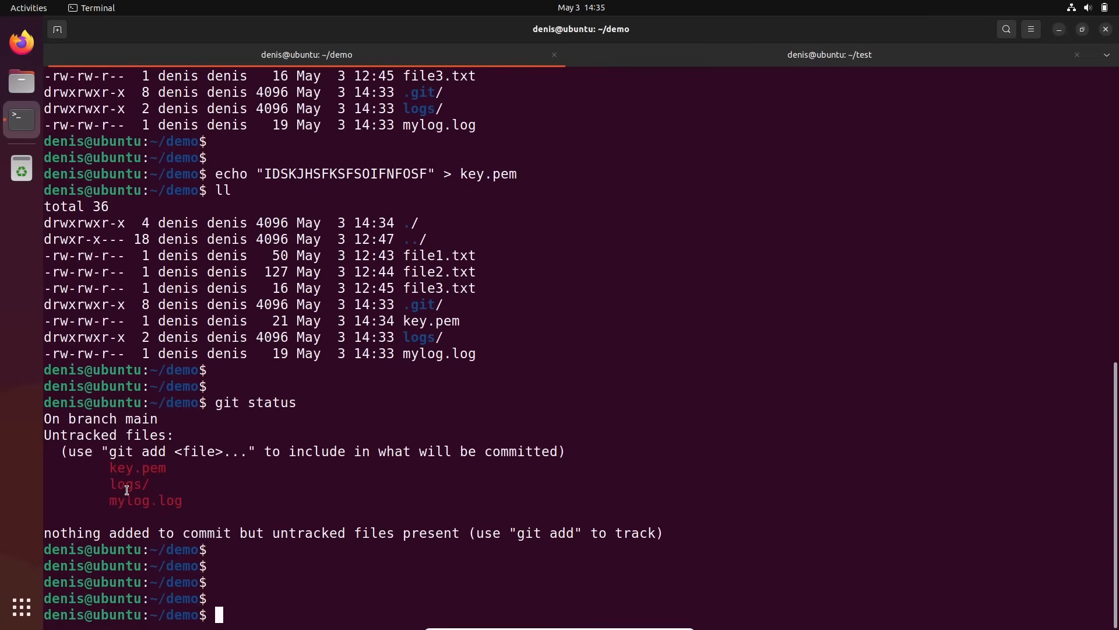
pyautogui.doubleClick(129, 484)
pyautogui.write('ll')
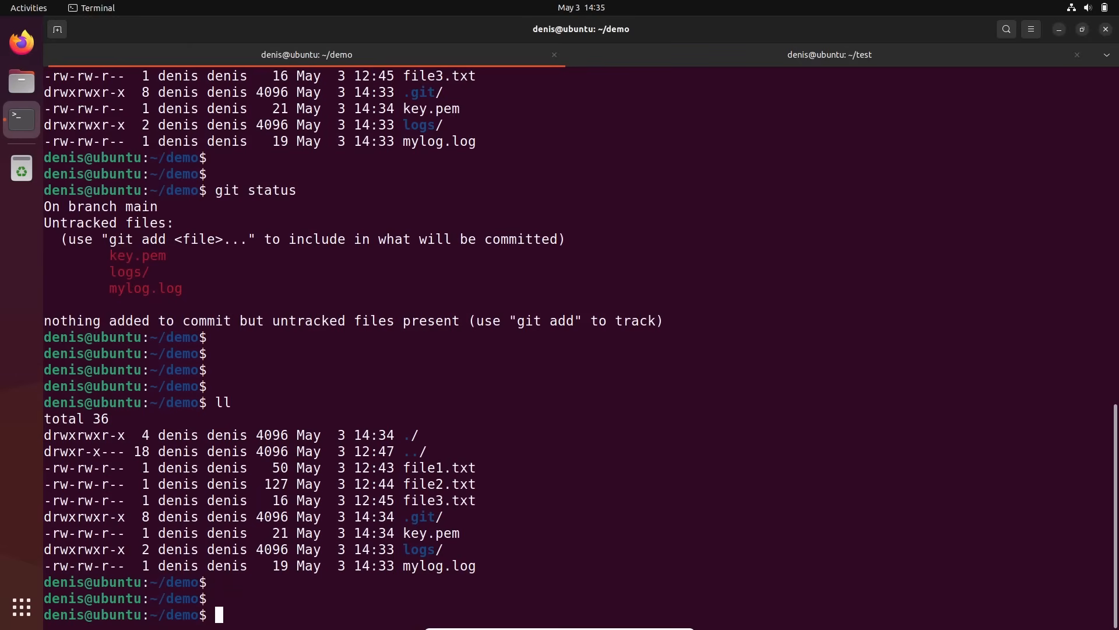
pyautogui.write('nano .git')
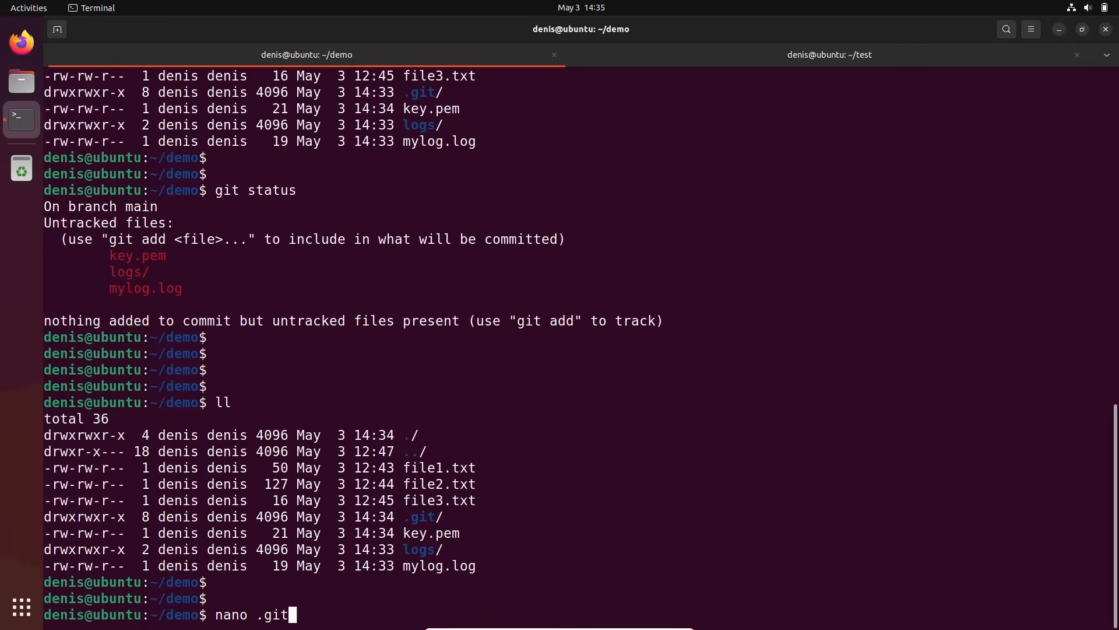
# Step: Write .gitignore in nano with *.log, *.pem, fileX.txt and logs/, then exit
pyautogui.write('ignore')
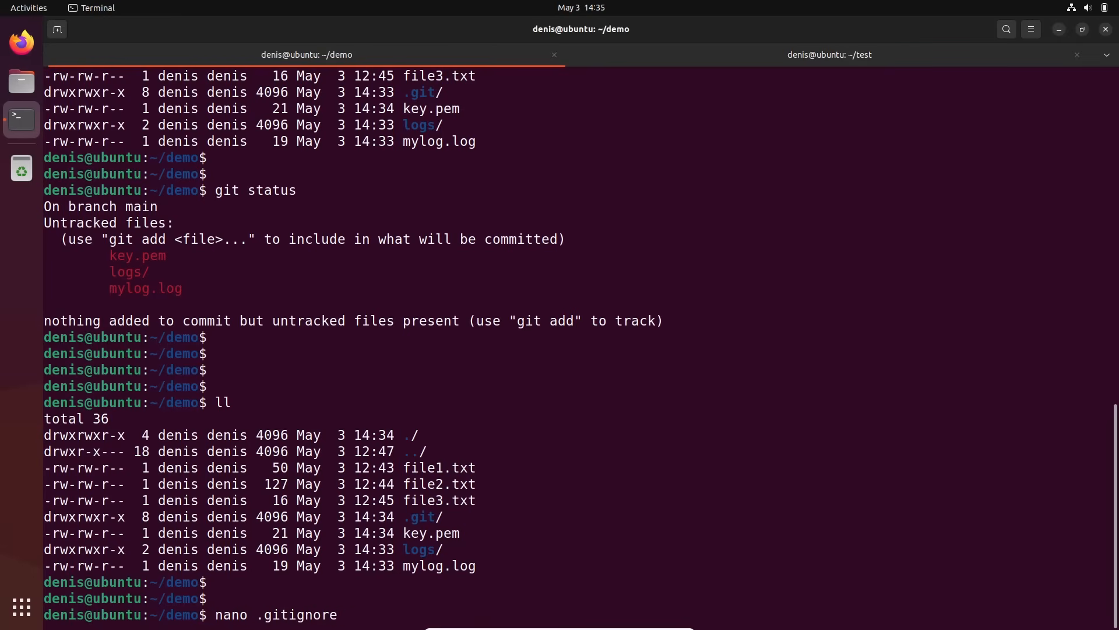
pyautogui.press('Return')
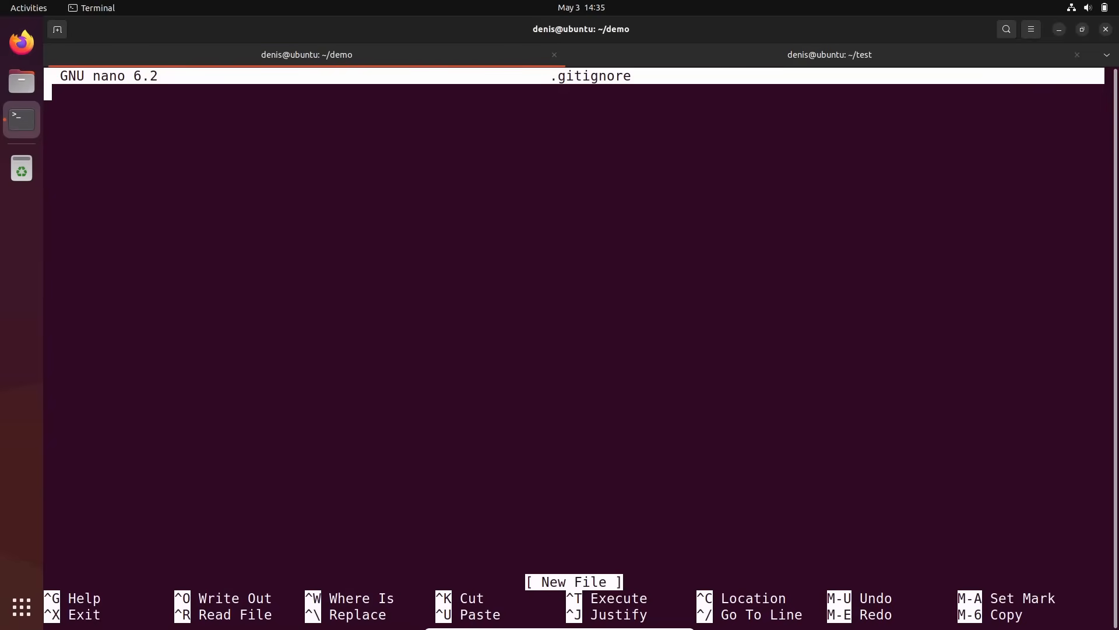
pyautogui.write('*.log')
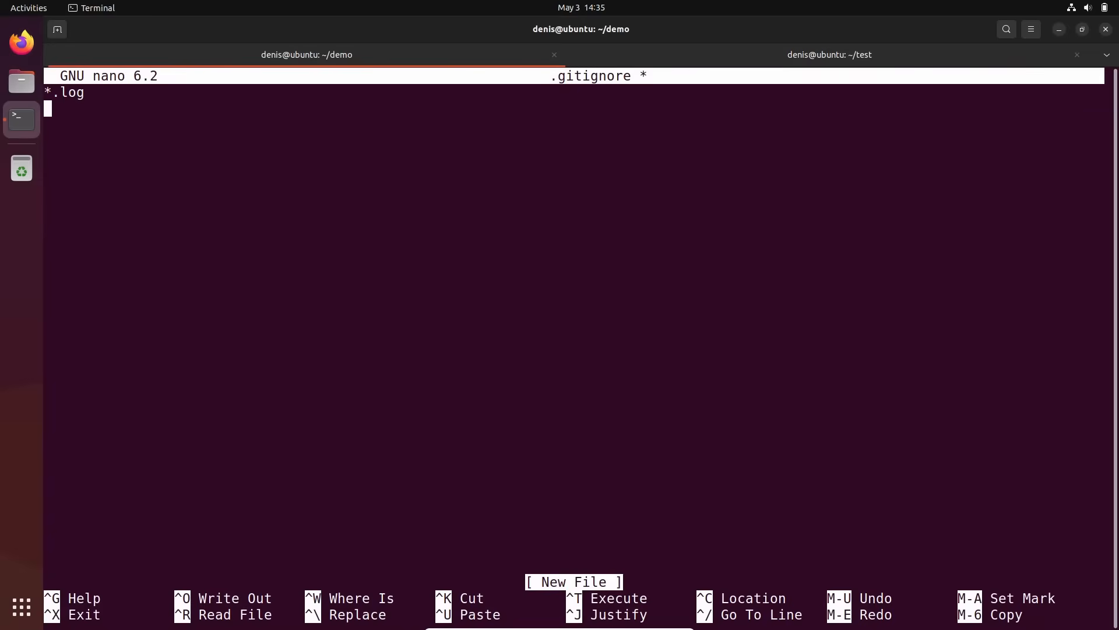
pyautogui.write('*.')
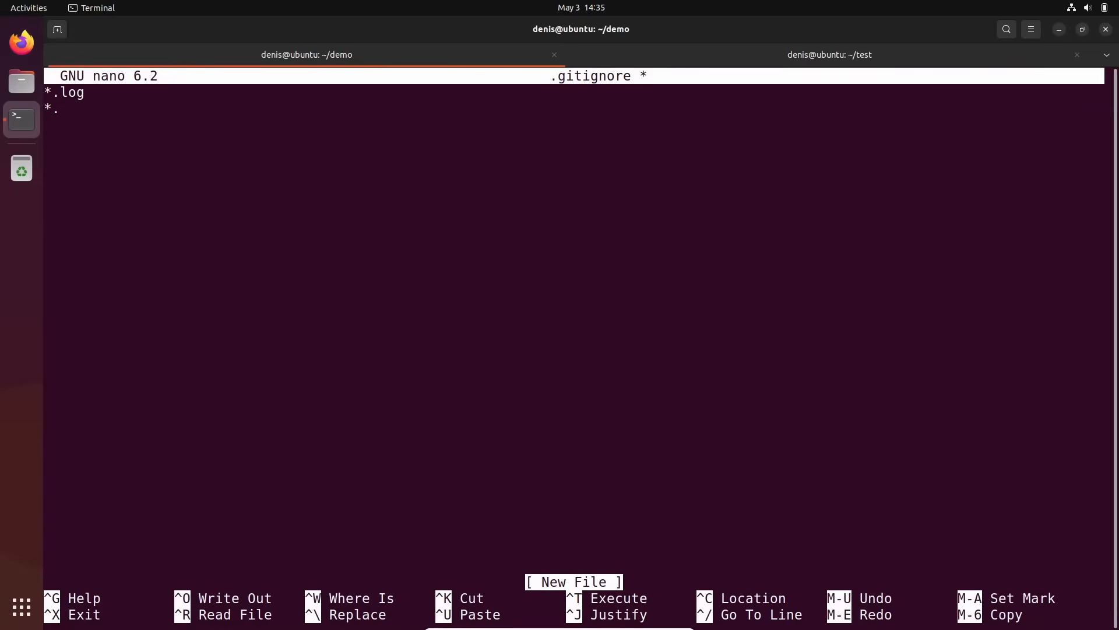
pyautogui.write('pem')
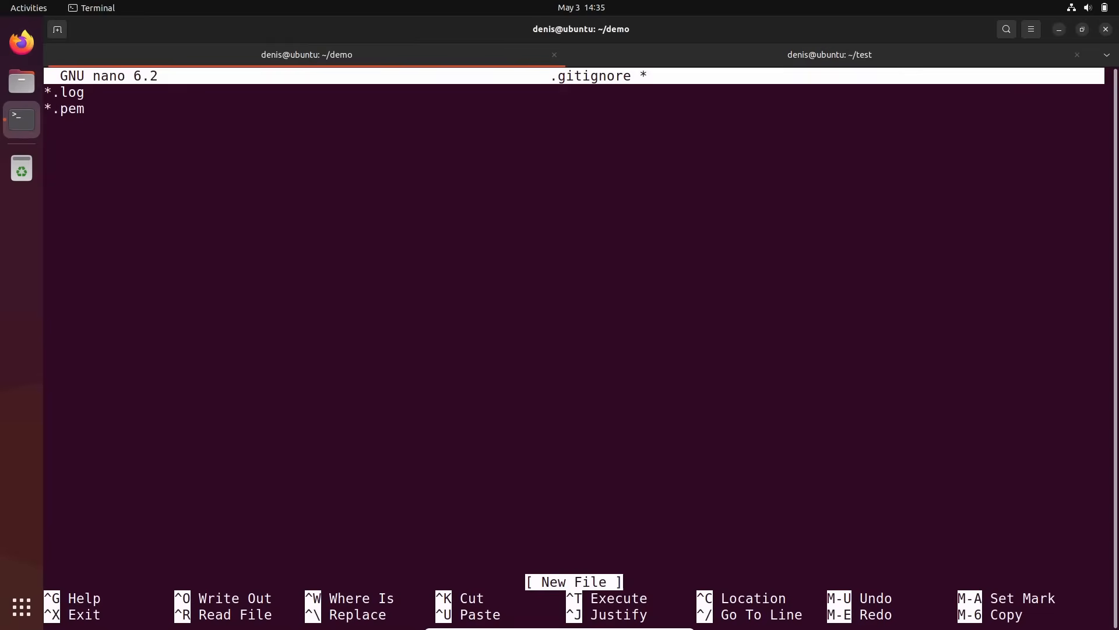
pyautogui.write('file')
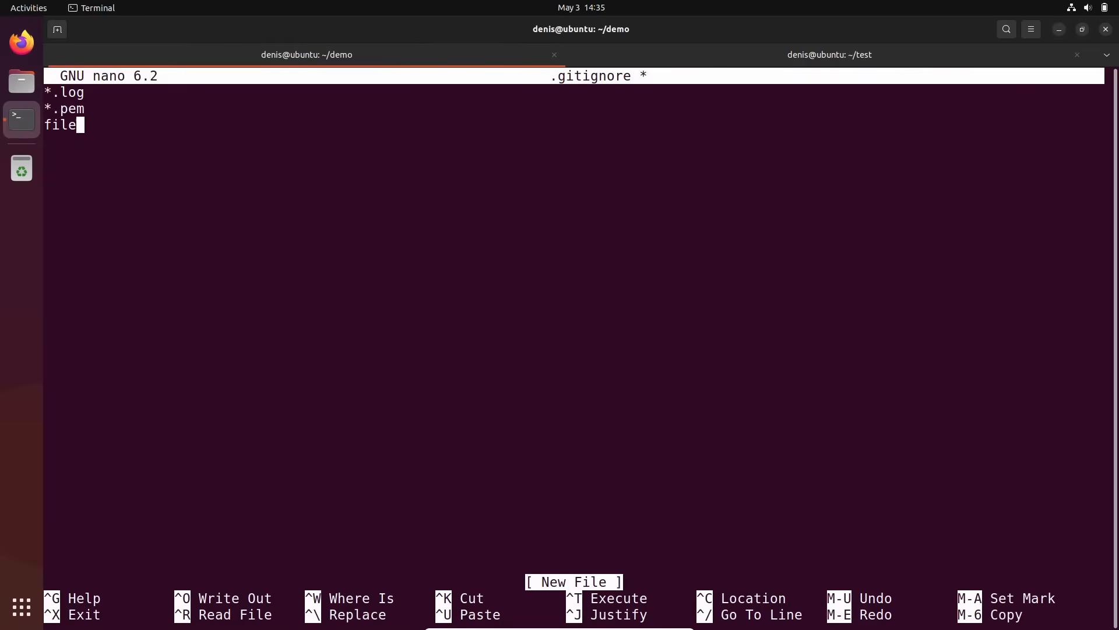
pyautogui.write('X.txt')
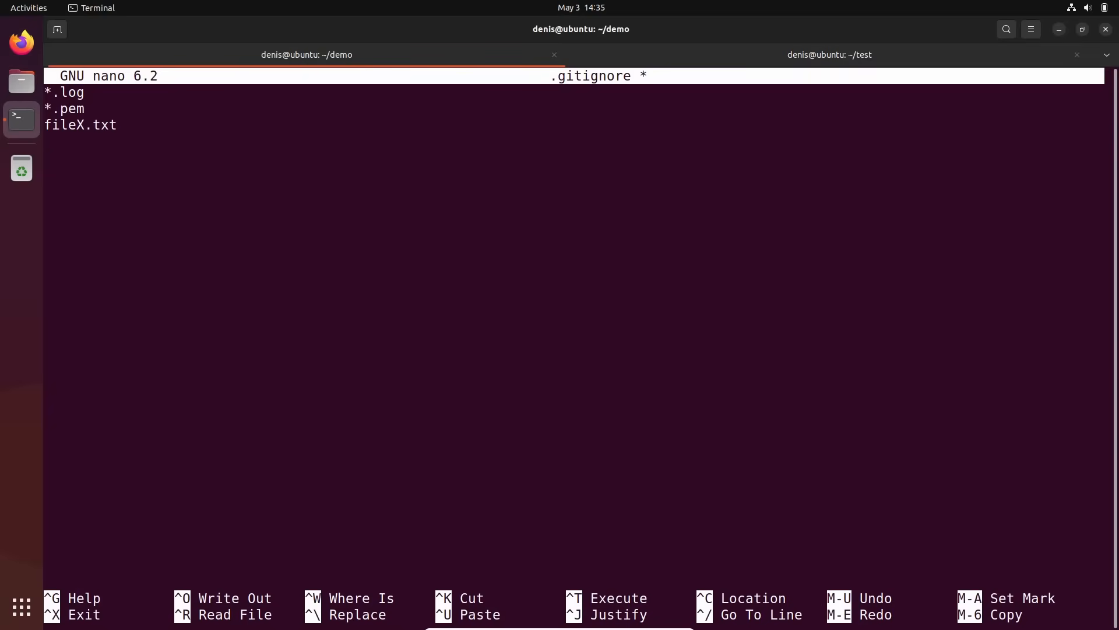
pyautogui.press('Return')
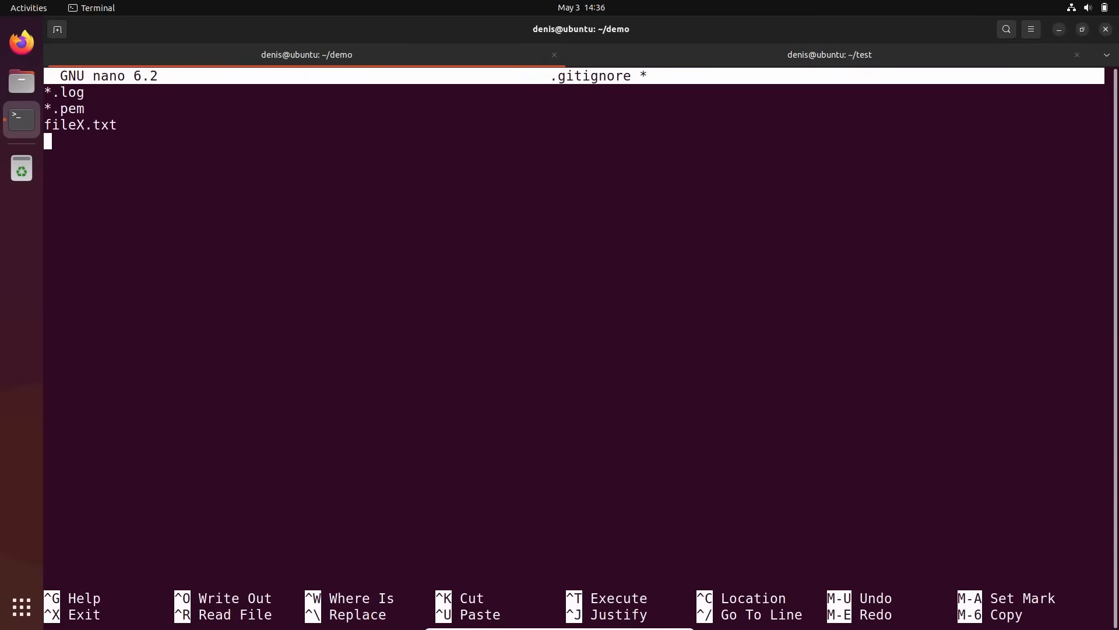
pyautogui.write('logs/')
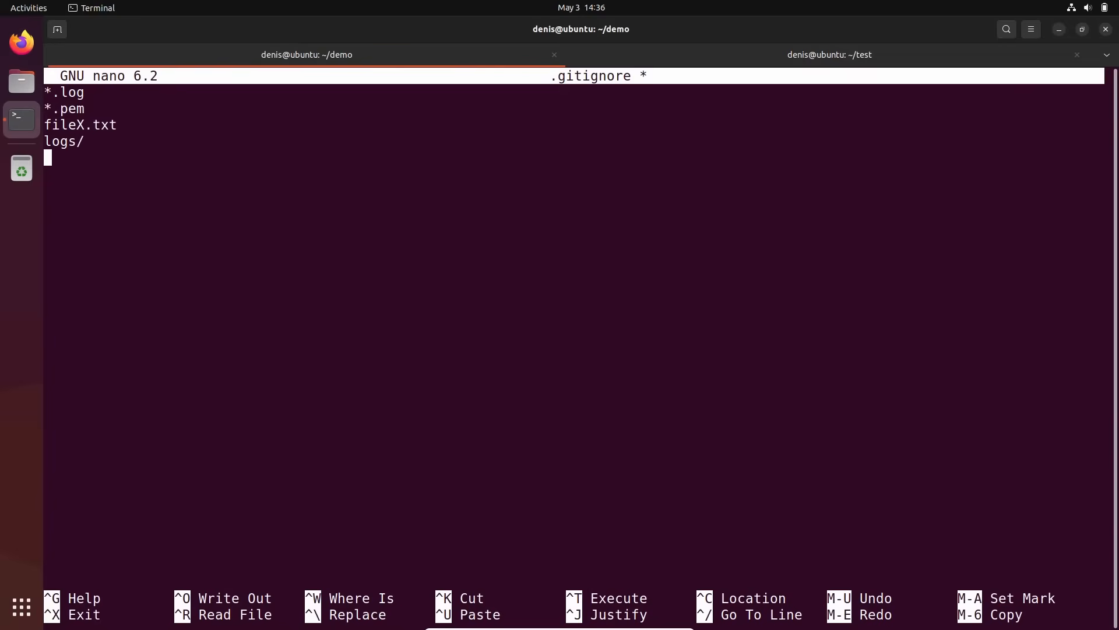
pyautogui.press('ctrl+x')
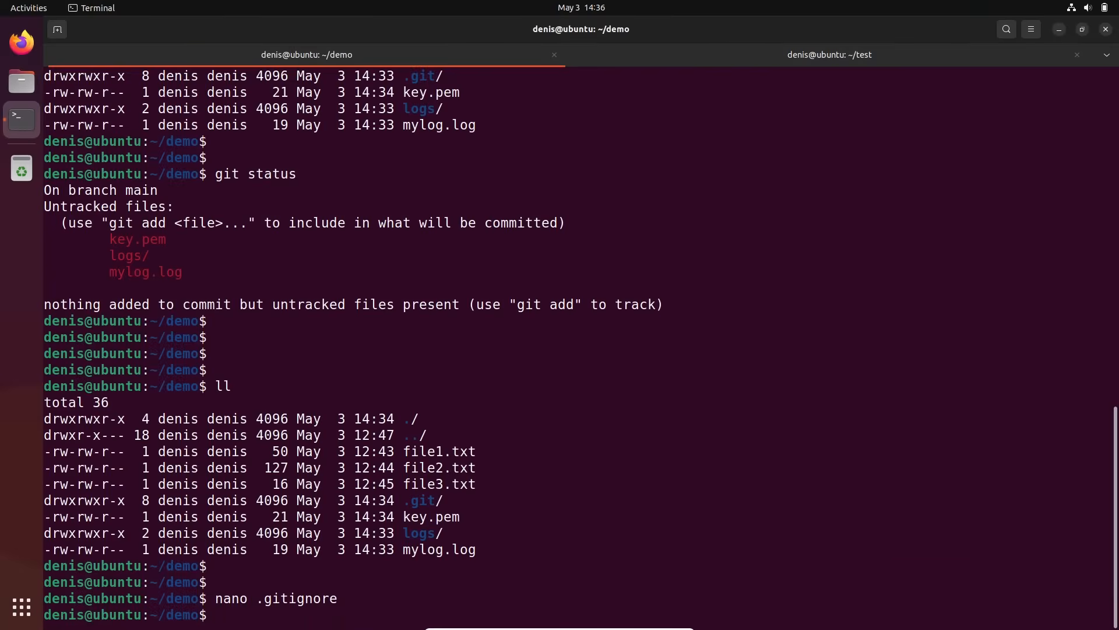
# Step: Rerun git status, which now lists only .gitignore as untracked
pyautogui.write('nano .gitignore')
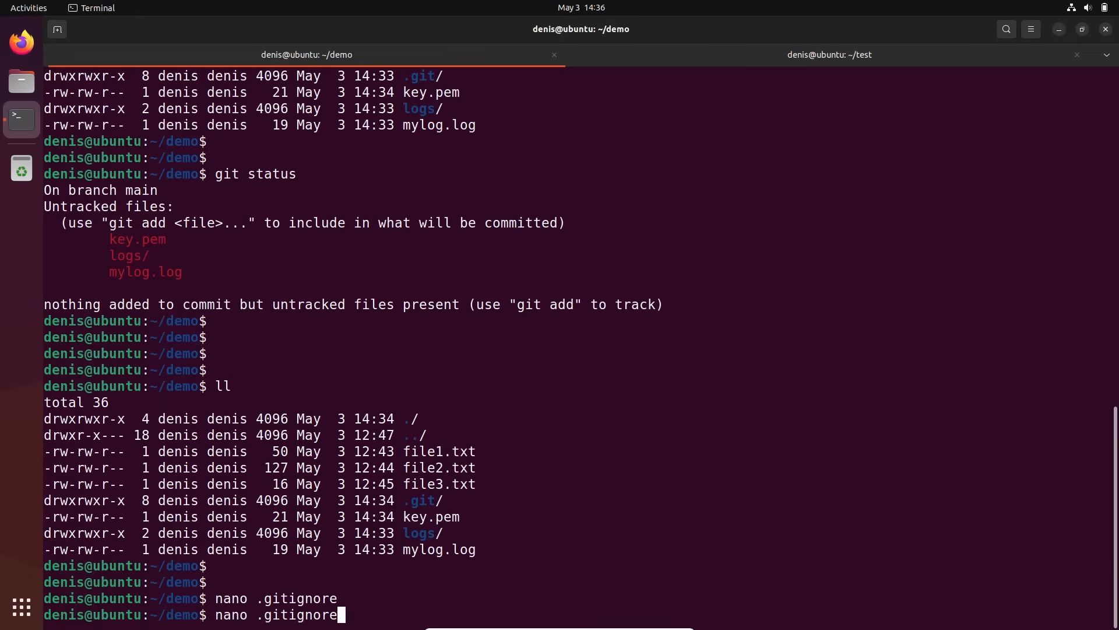
pyautogui.write('git status')
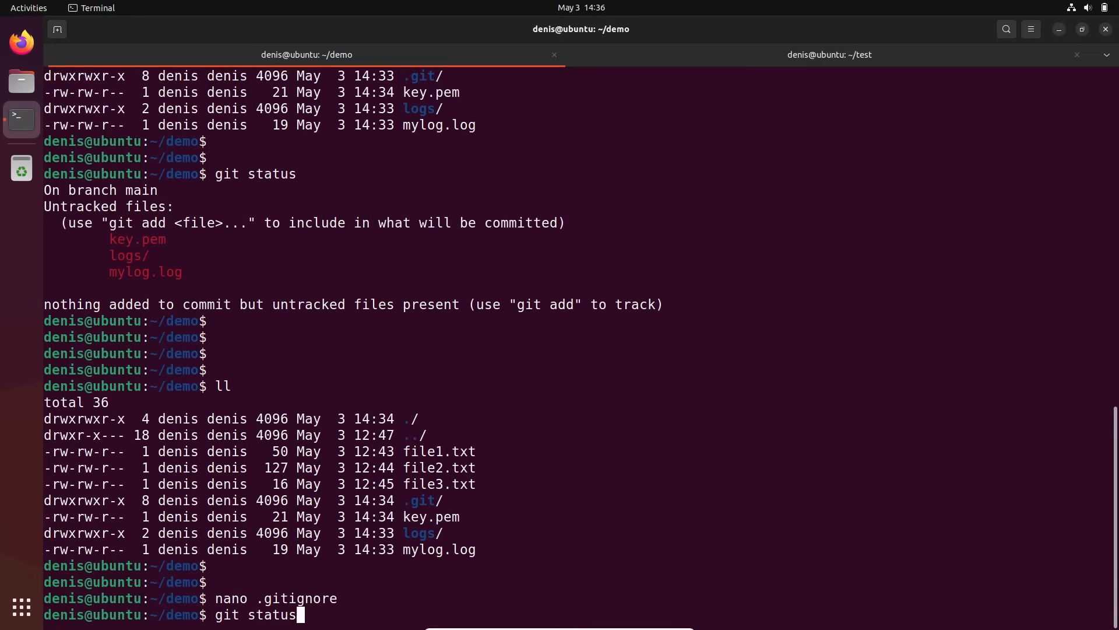
pyautogui.moveTo(317, 591)
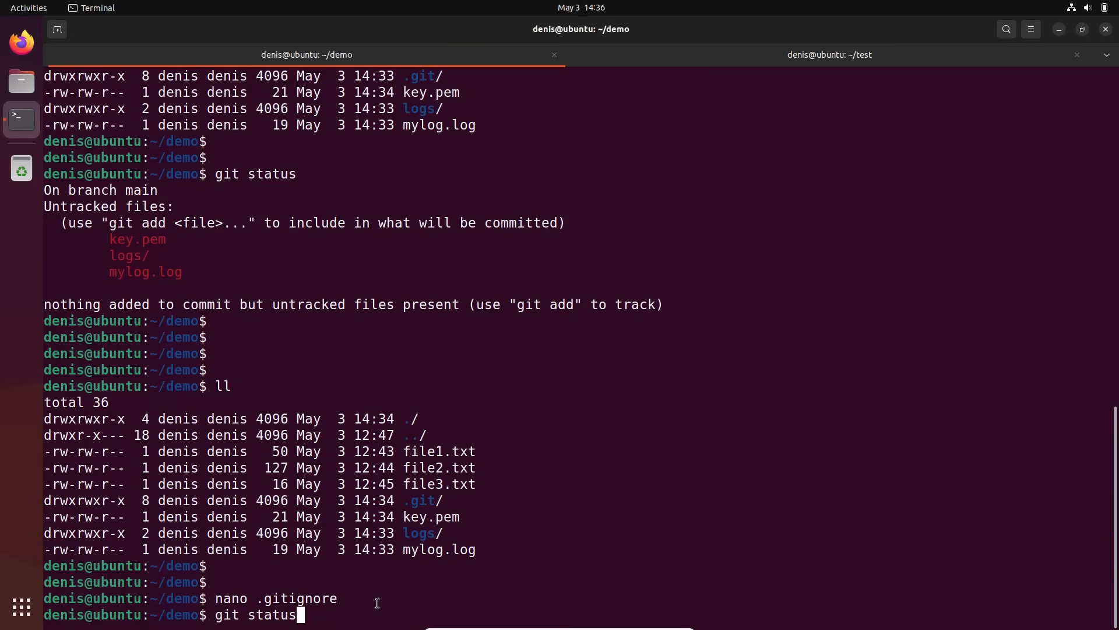
pyautogui.press('Return')
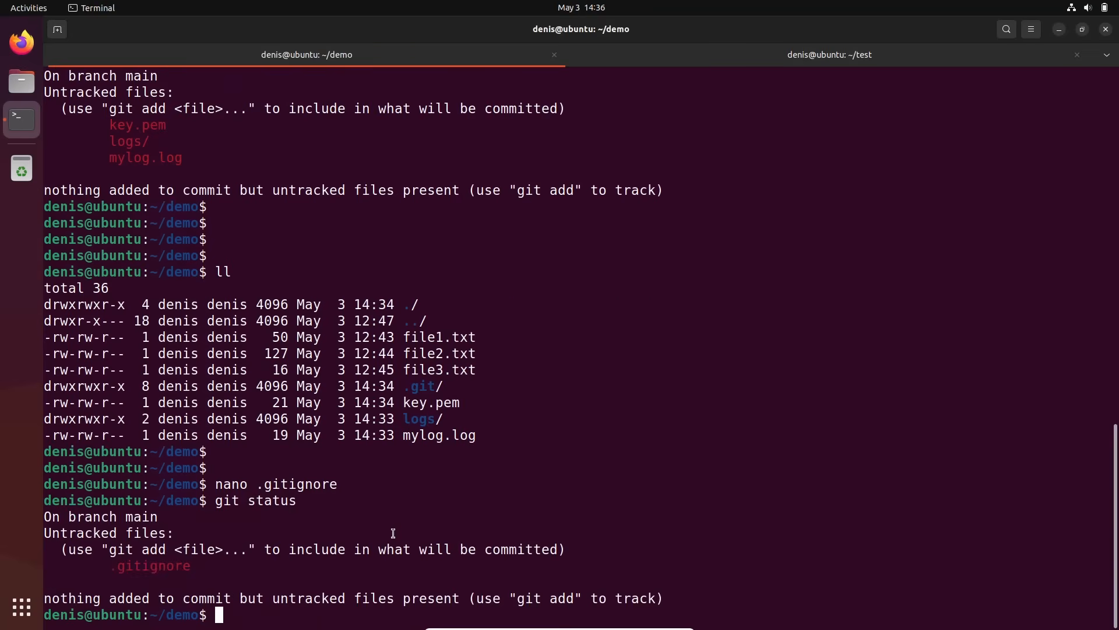
pyautogui.doubleClick(136, 125)
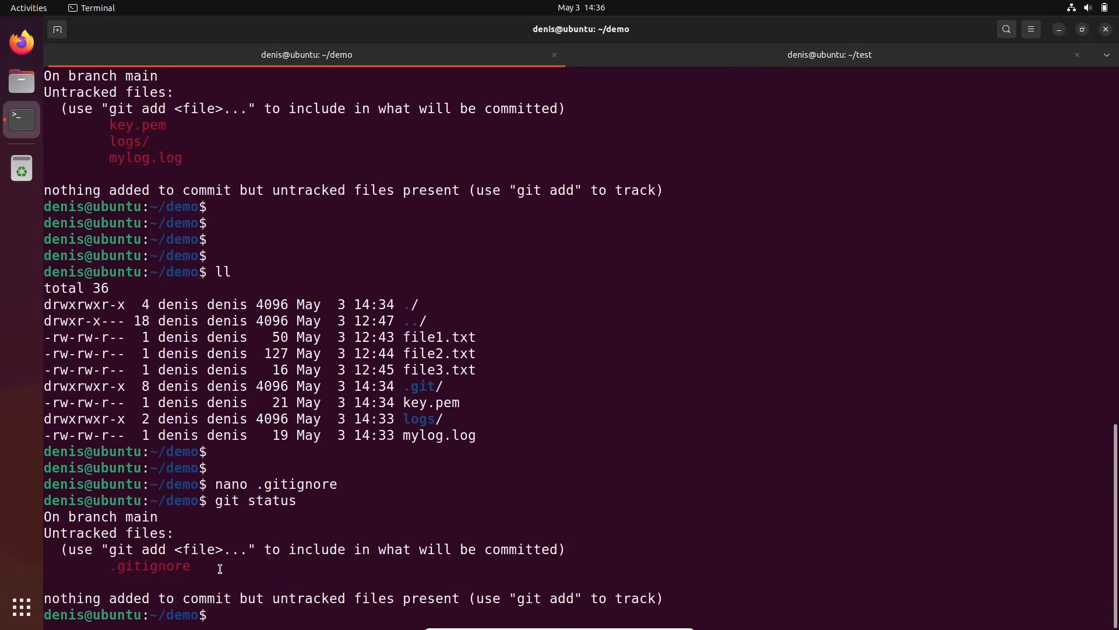
# Step: Stage .gitignore with git add
pyautogui.write('git add')
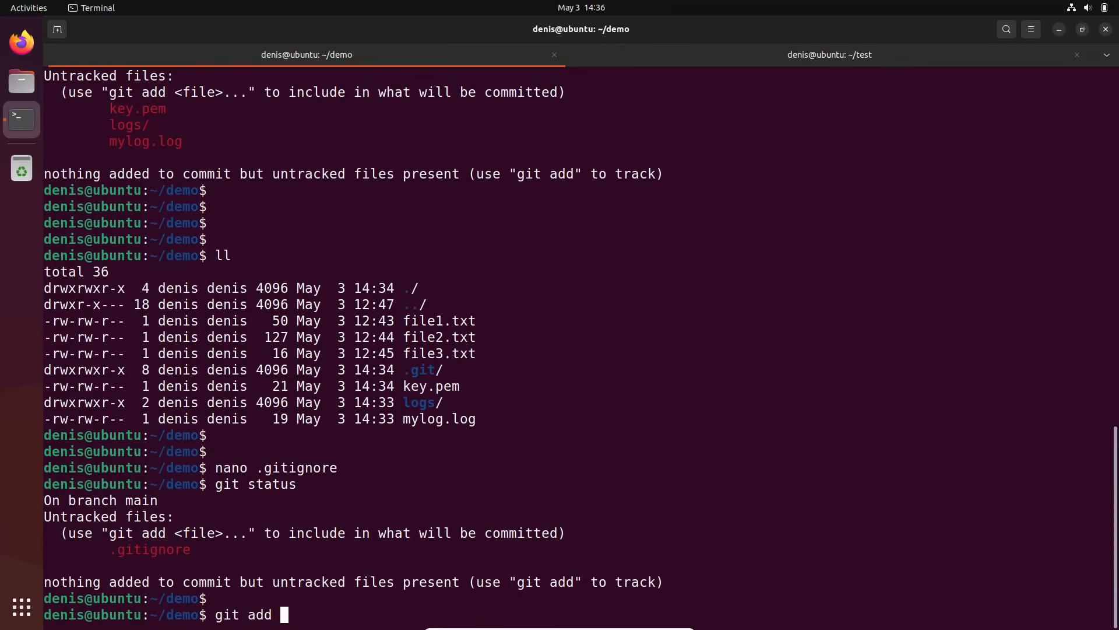
pyautogui.write('.g')
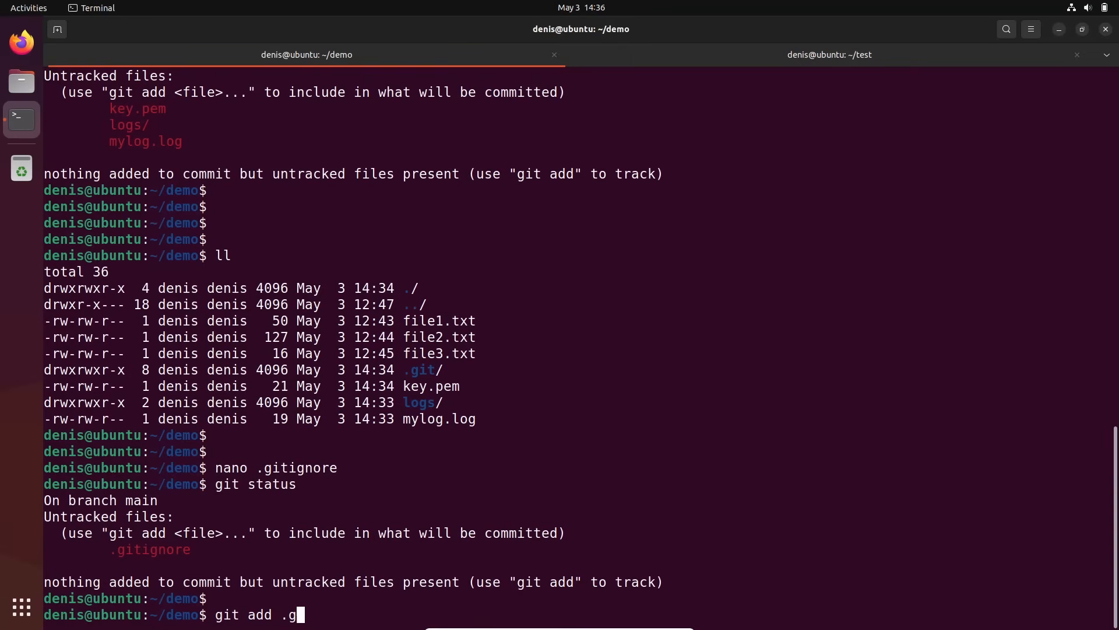
pyautogui.write('itignore')
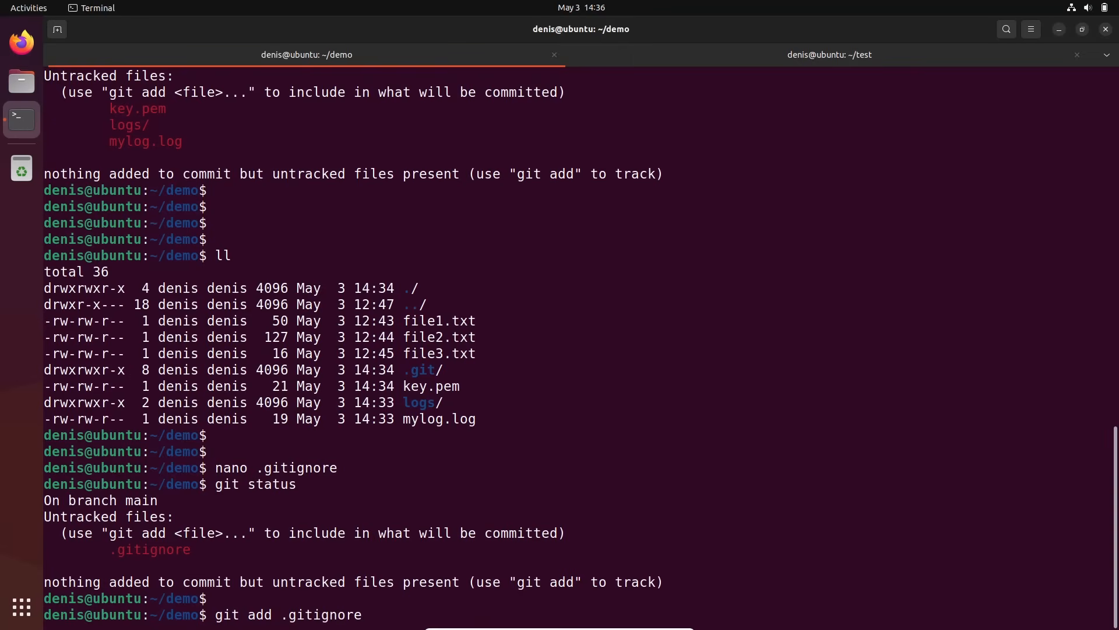
pyautogui.press('Return')
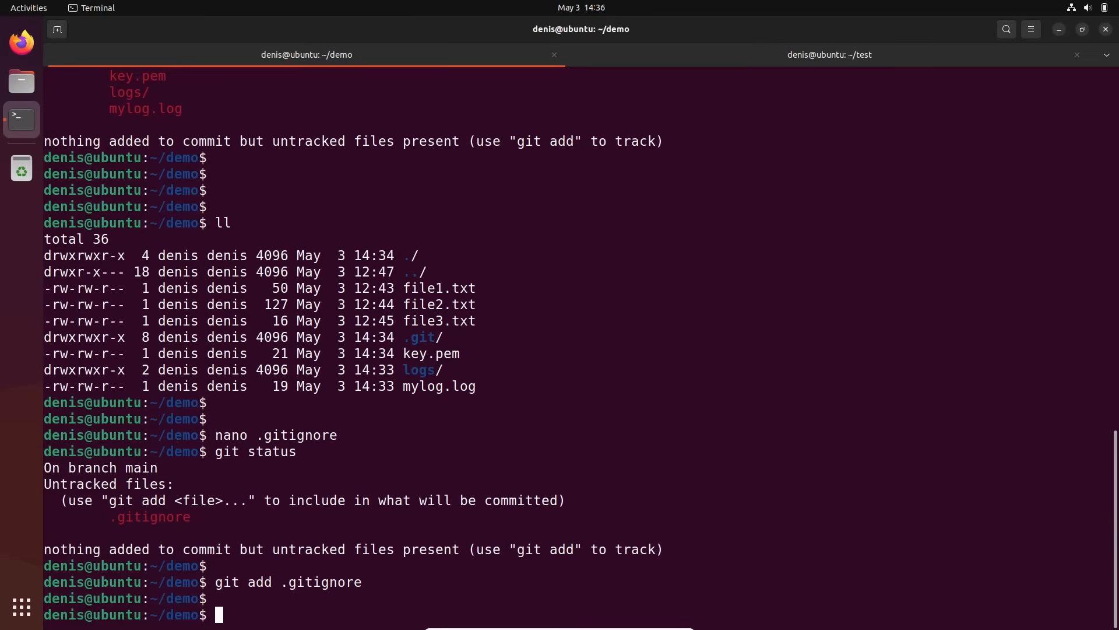
# Step: Commit the staged .gitignore with the message "Added gitignore"
pyautogui.write('git')
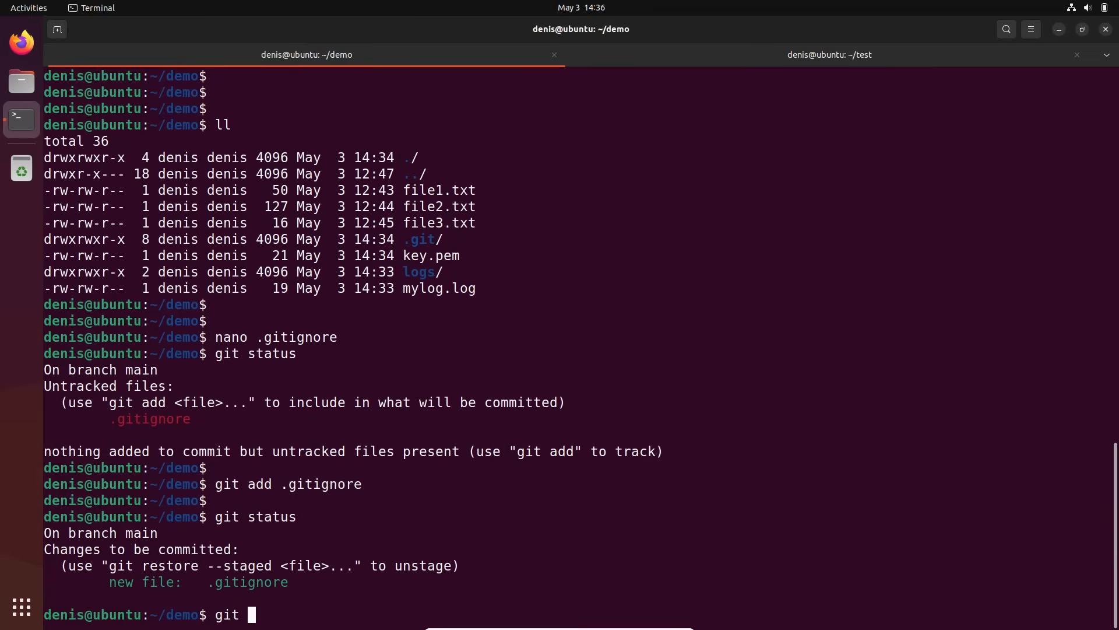
pyautogui.write('commit -m "')
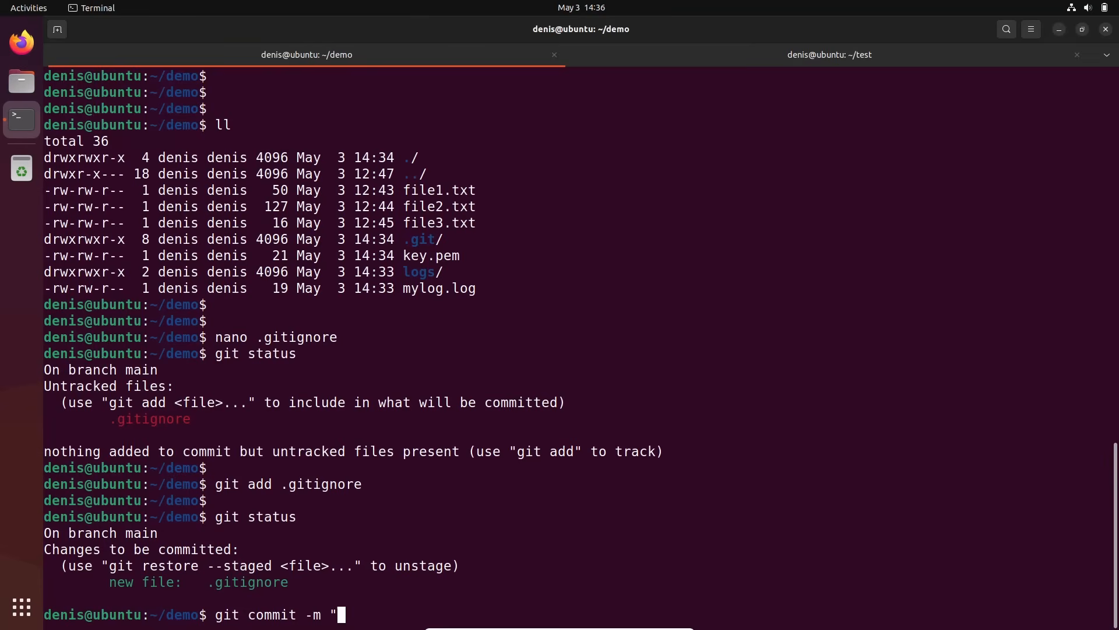
pyautogui.write('Added gi')
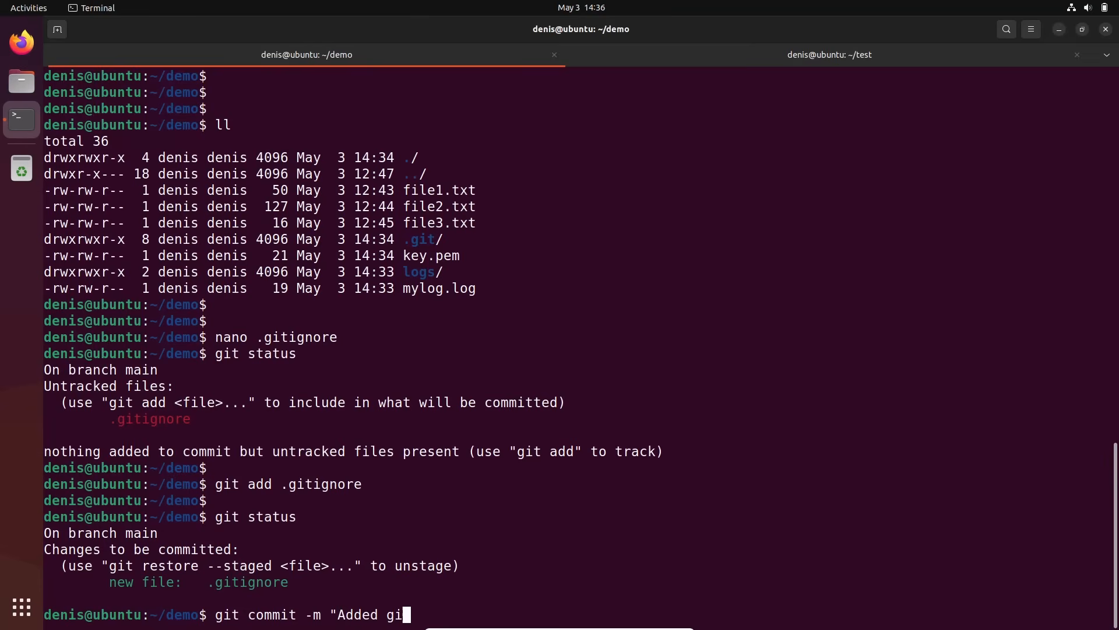
pyautogui.write('tignore"')
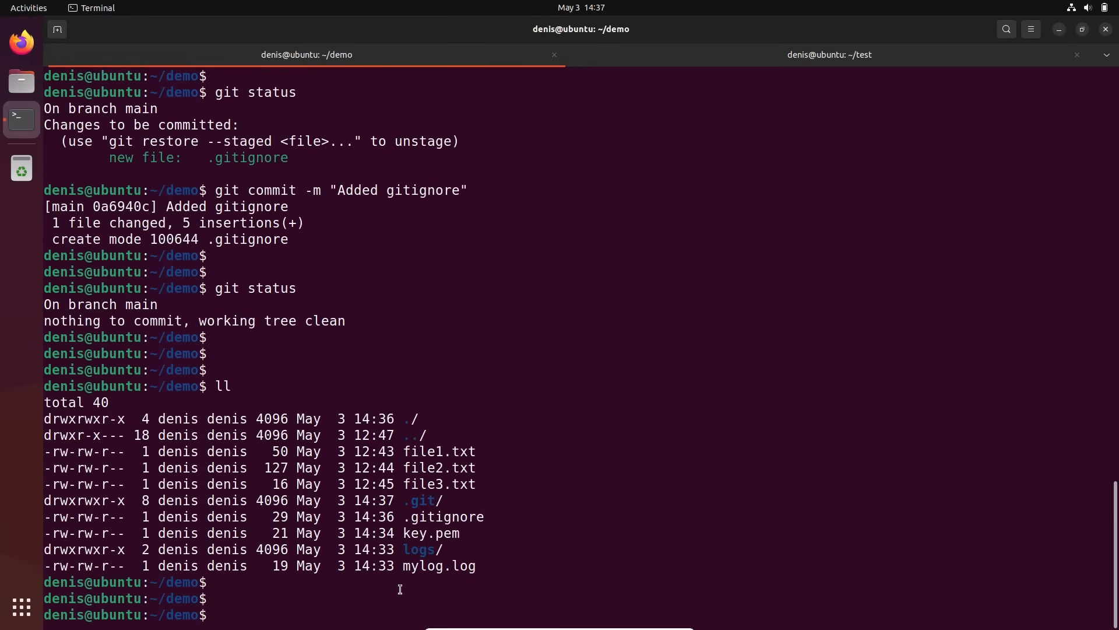
# Step: Print .gitignore to confirm its *.log, *.pem, fileX.txt and logs/ entries
pyautogui.write('nan')
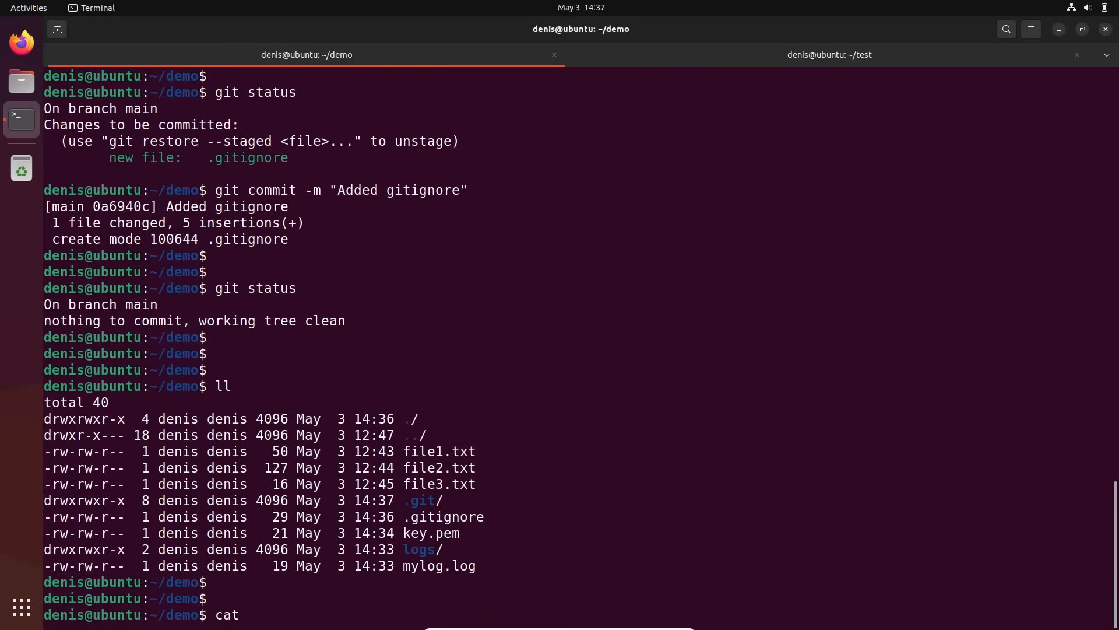
pyautogui.write('.git')
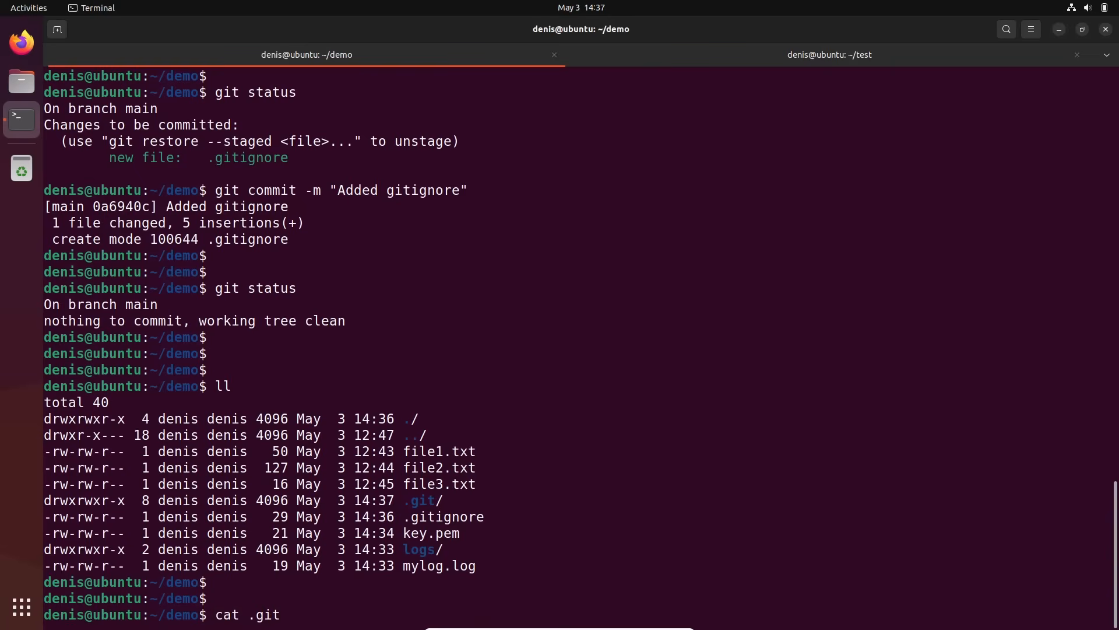
pyautogui.press('Return')
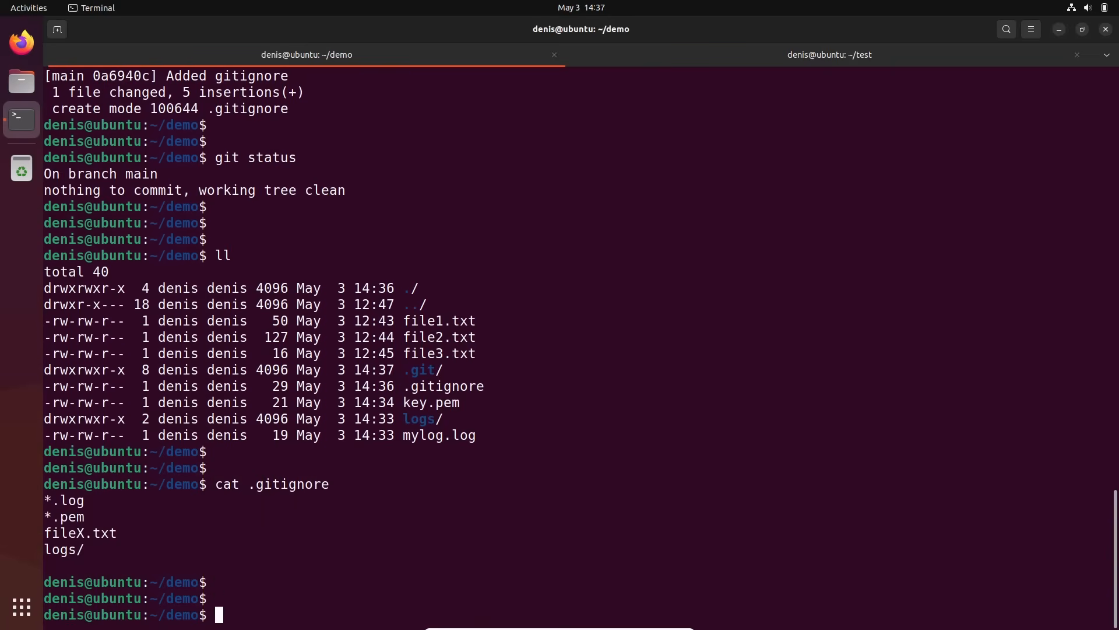
pyautogui.moveTo(228, 543)
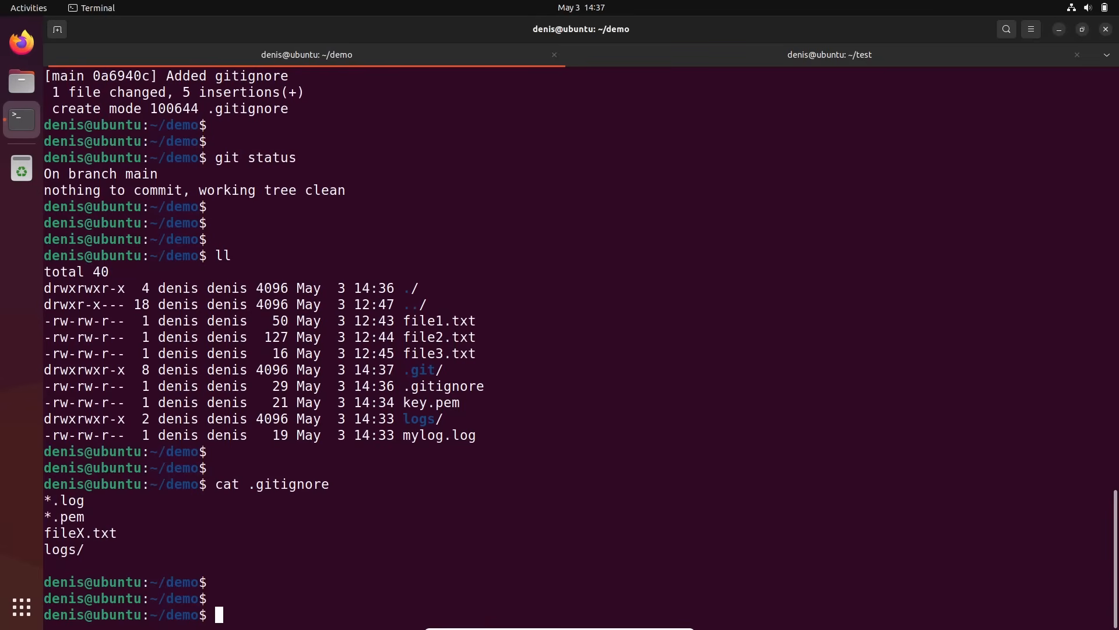
pyautogui.moveTo(957, 326)
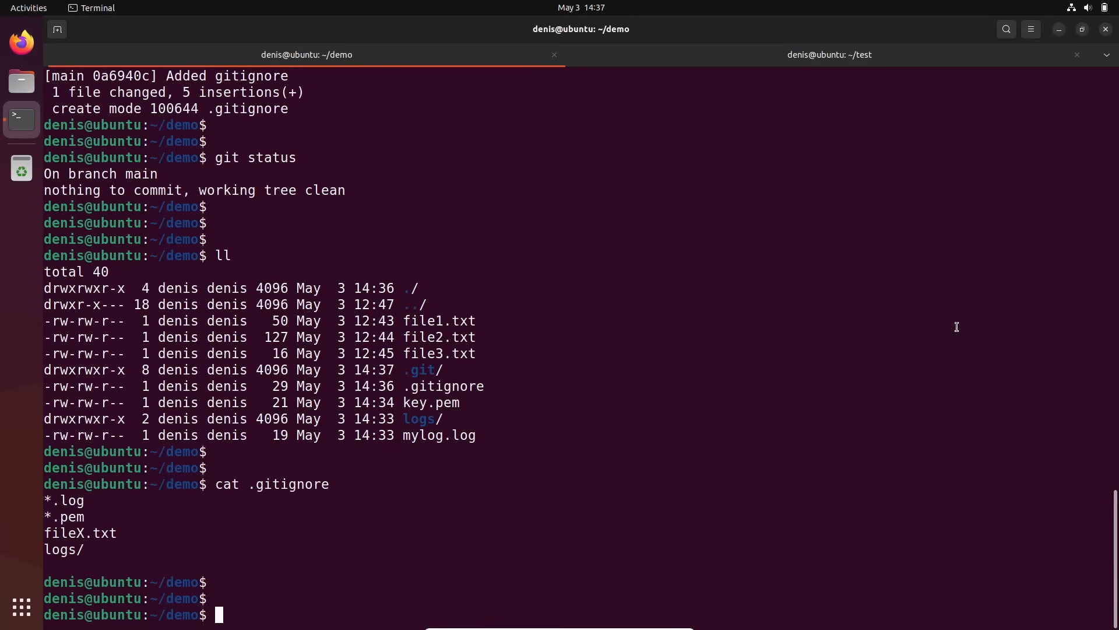
pyautogui.moveTo(538, 576)
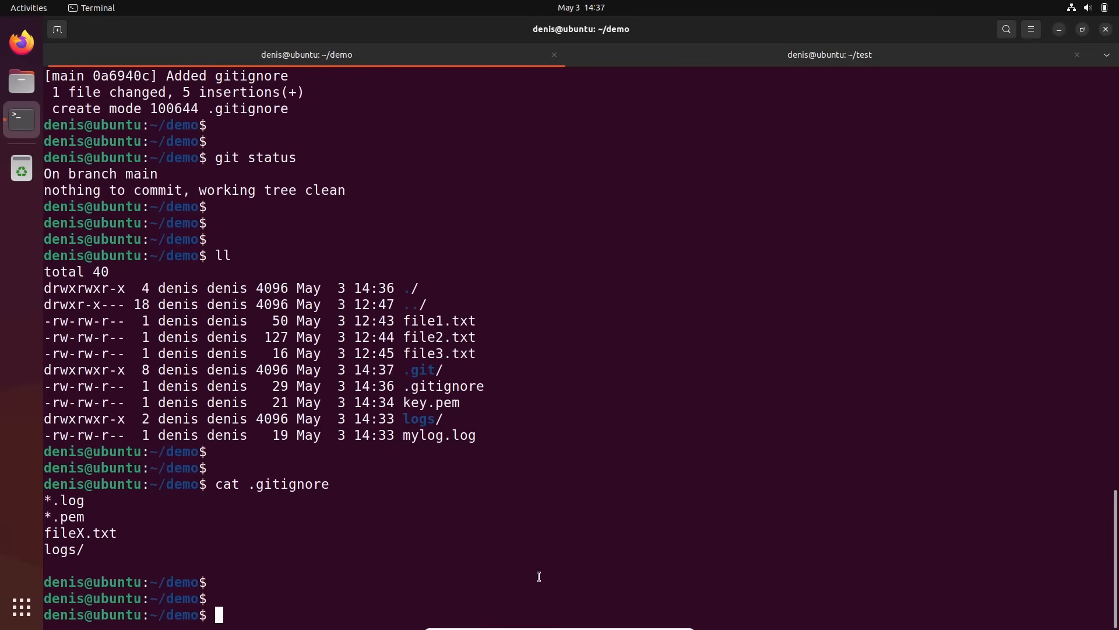